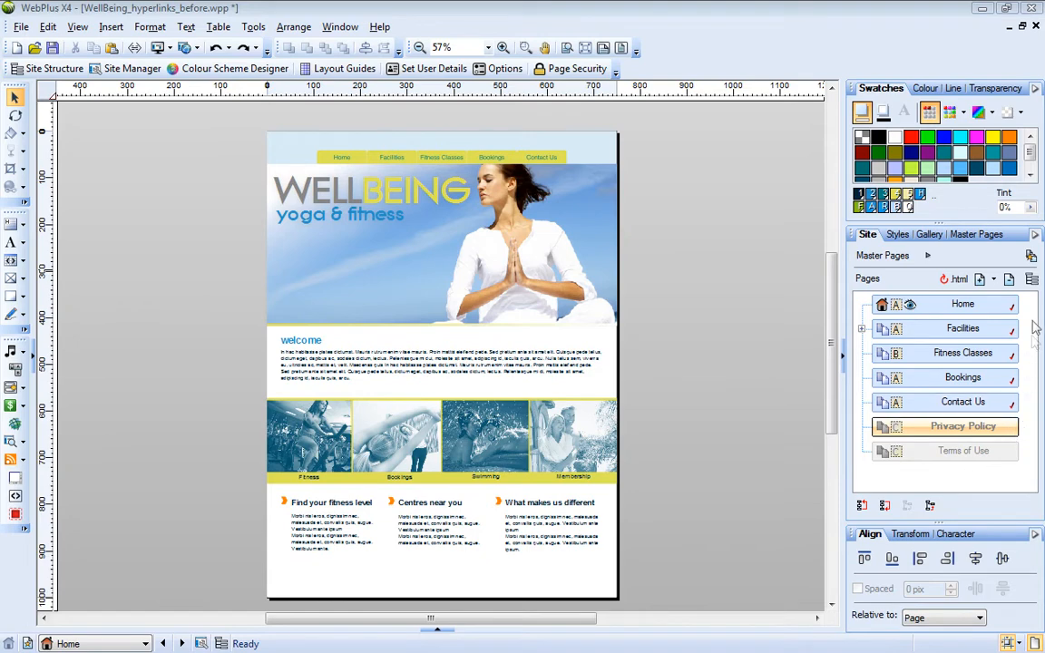
pyautogui.moveTo(1027, 410)
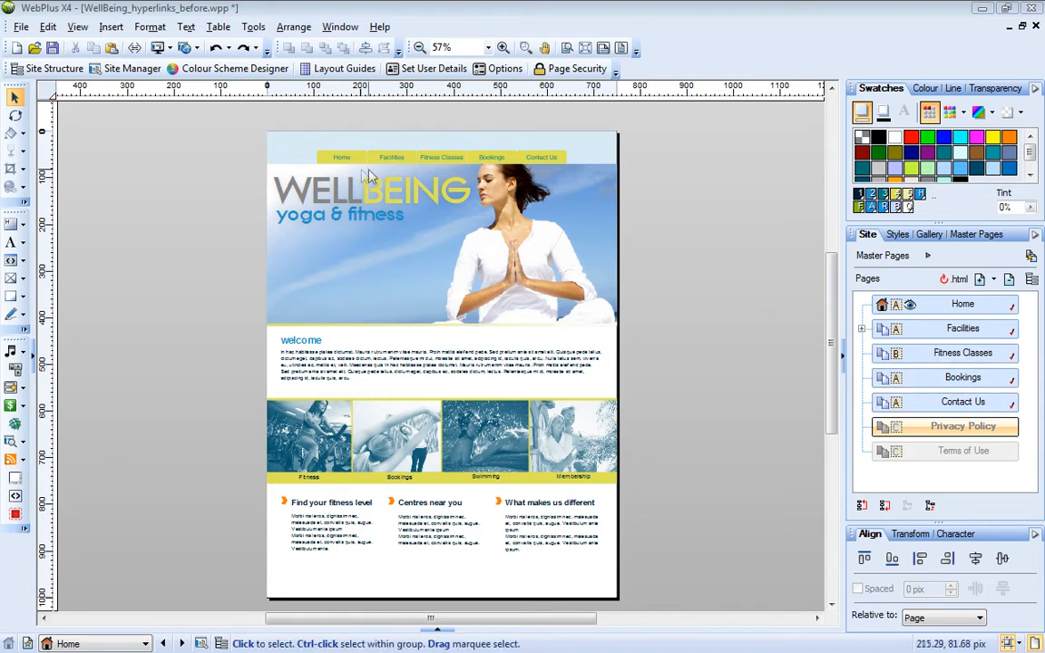
pyautogui.moveTo(653, 198)
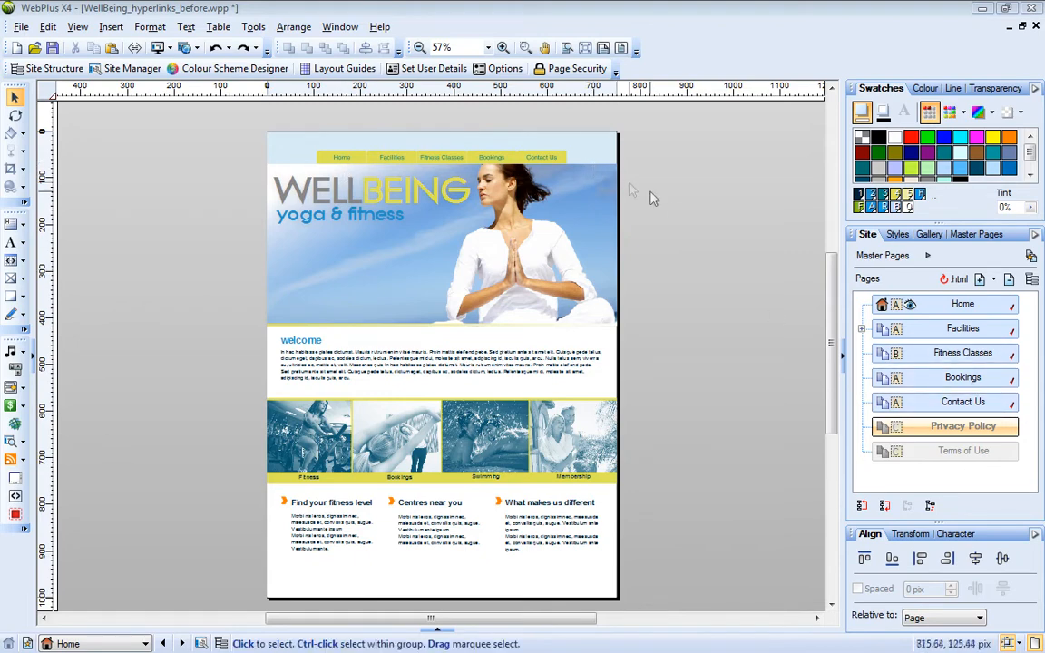
# - Check the Privacy Policy page properties, leaving Include in Navigation unchecked, and cancel
pyautogui.click(959, 403)
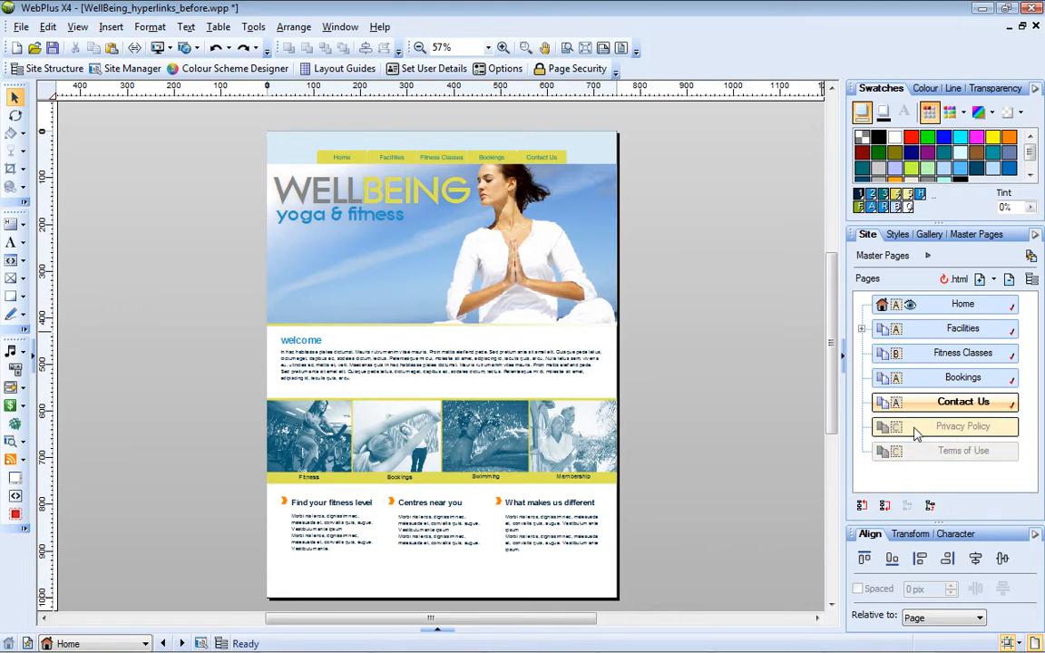
pyautogui.doubleClick(954, 426)
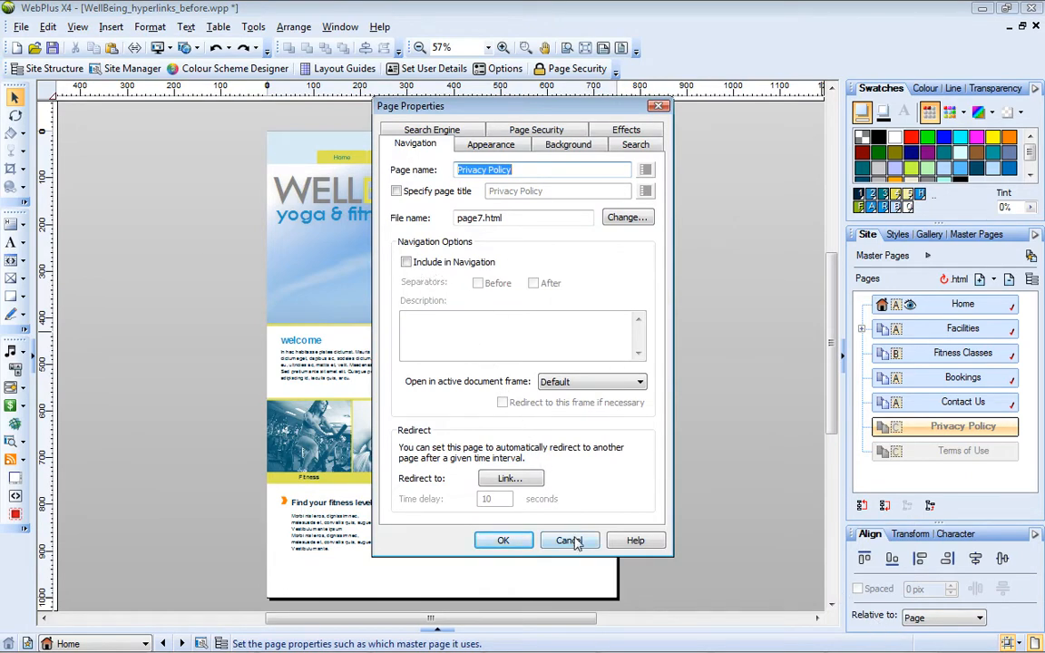
pyautogui.click(570, 540)
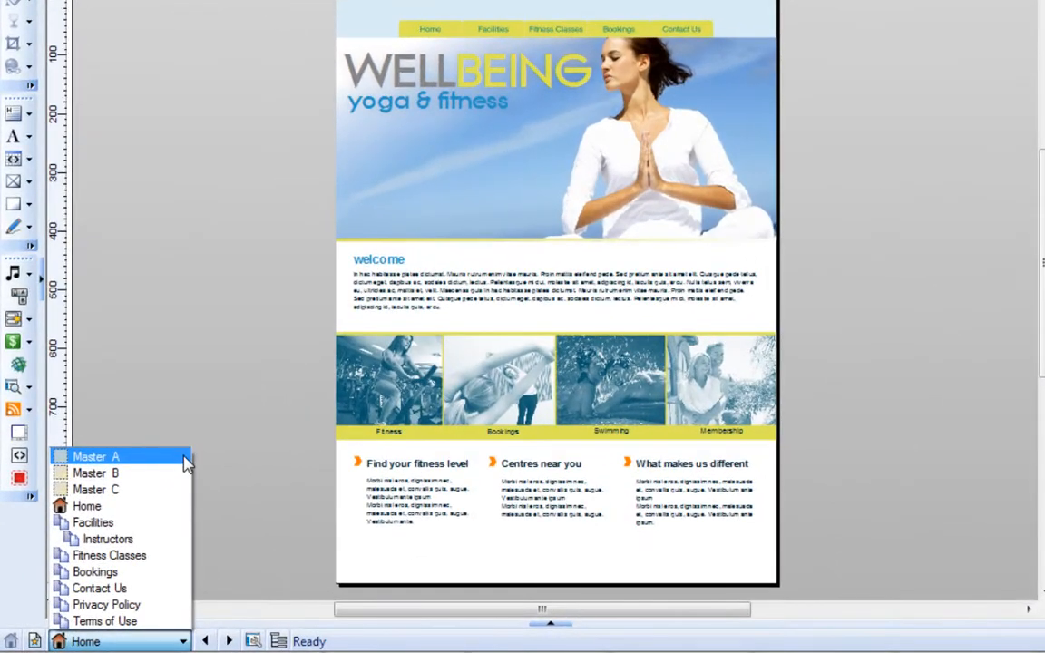
# - Switch to Master A and select the Terms of Use text in the footer frame
pyautogui.click(96, 456)
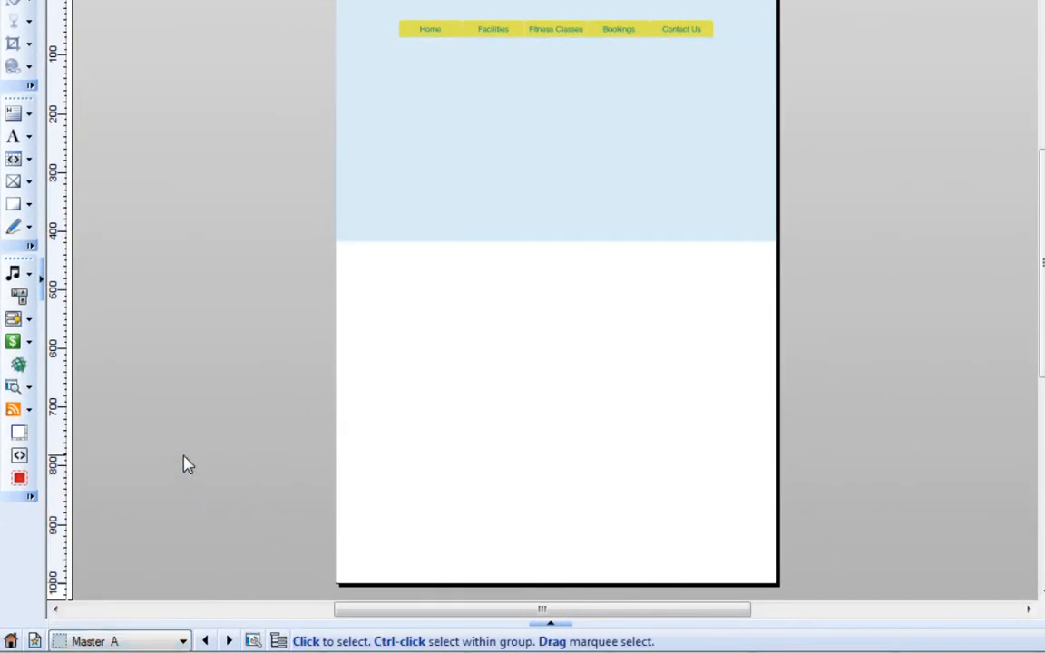
pyautogui.moveTo(490, 544); pyautogui.dragTo(579, 573)
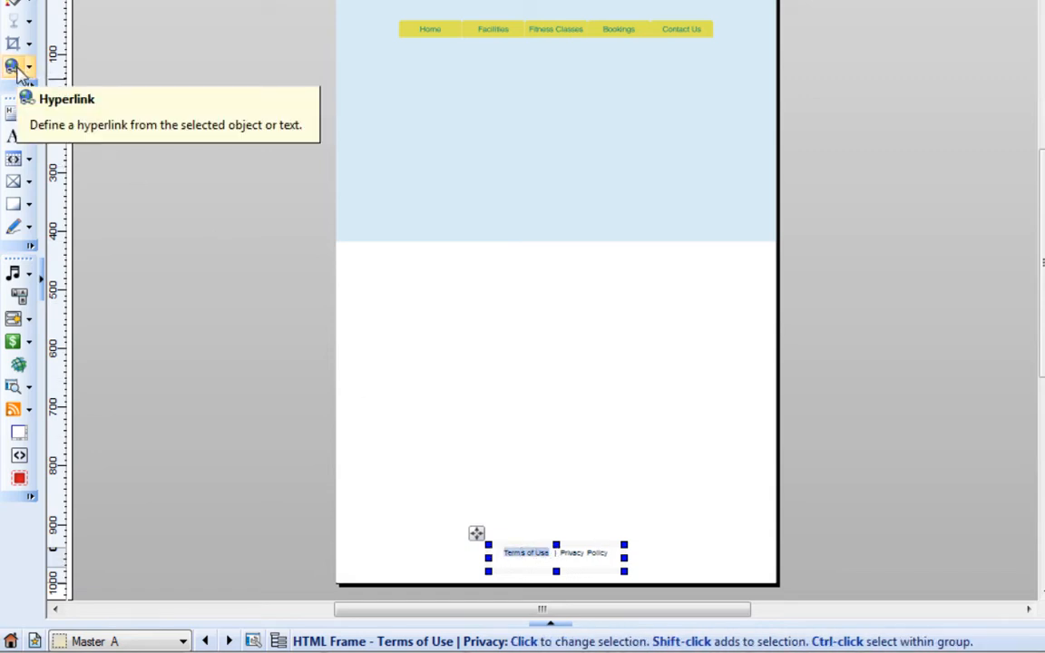
# - Link the Terms of Use text to the Terms of Use site page, opening in a new window
pyautogui.click(15, 62)
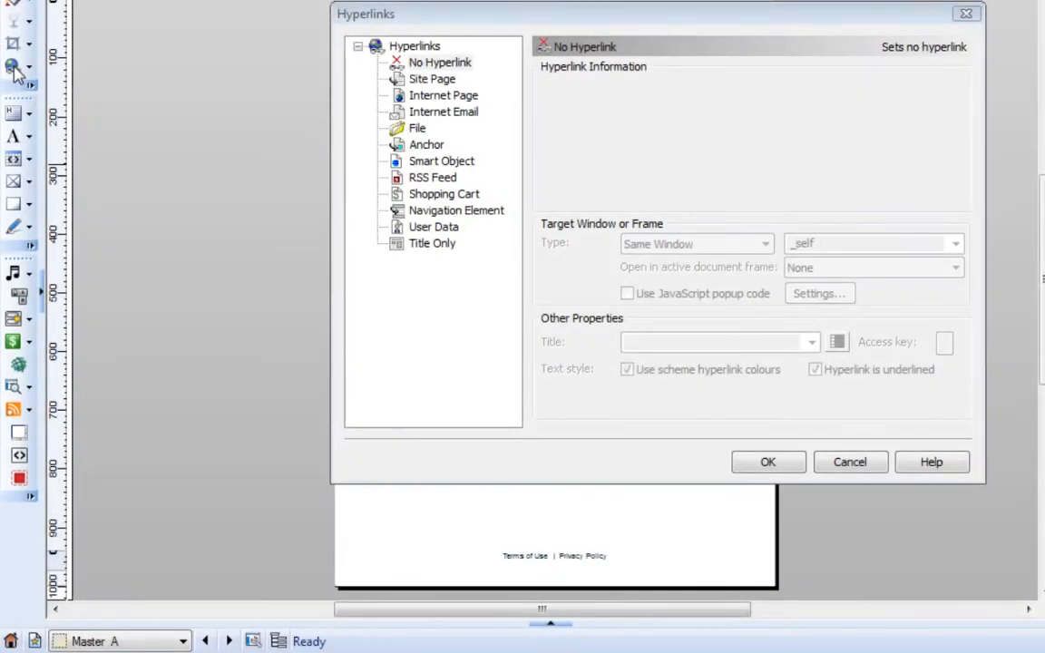
pyautogui.click(430, 80)
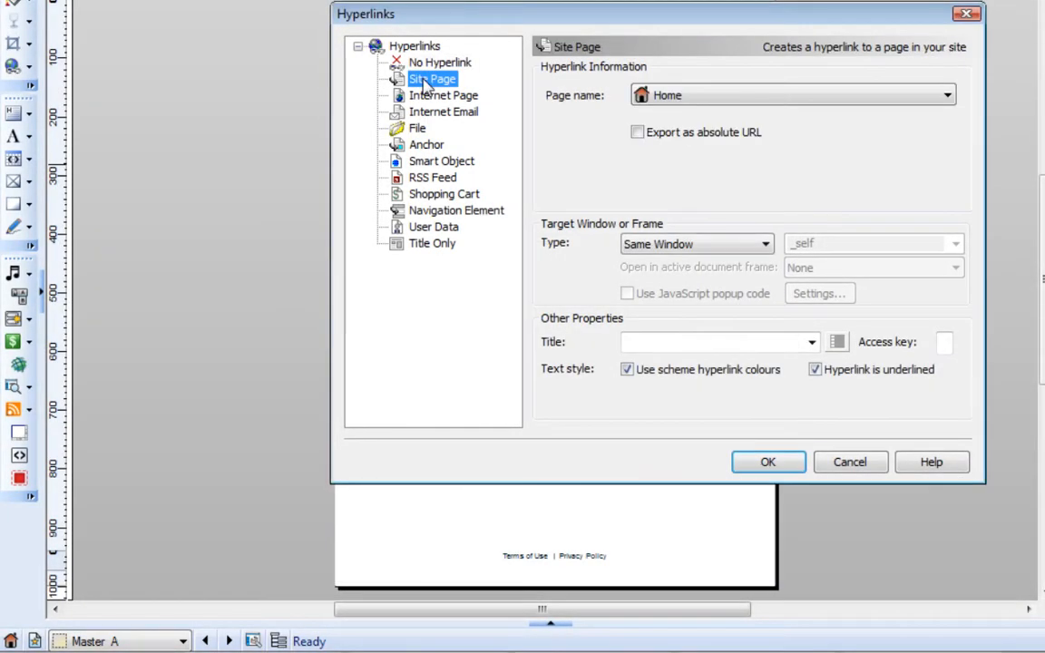
pyautogui.click(947, 91)
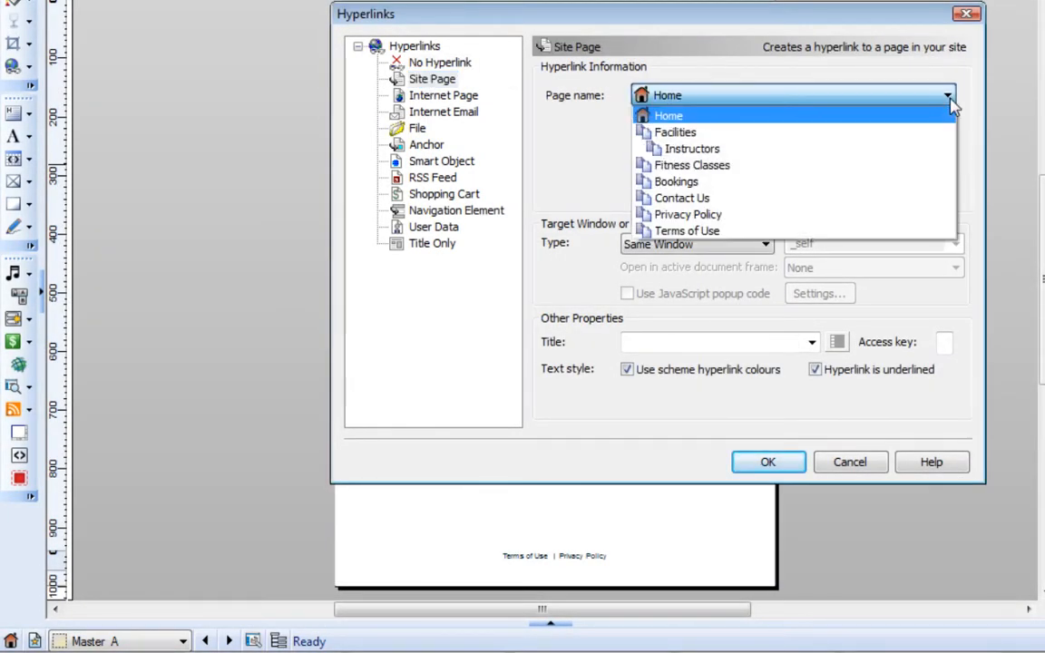
pyautogui.click(689, 231)
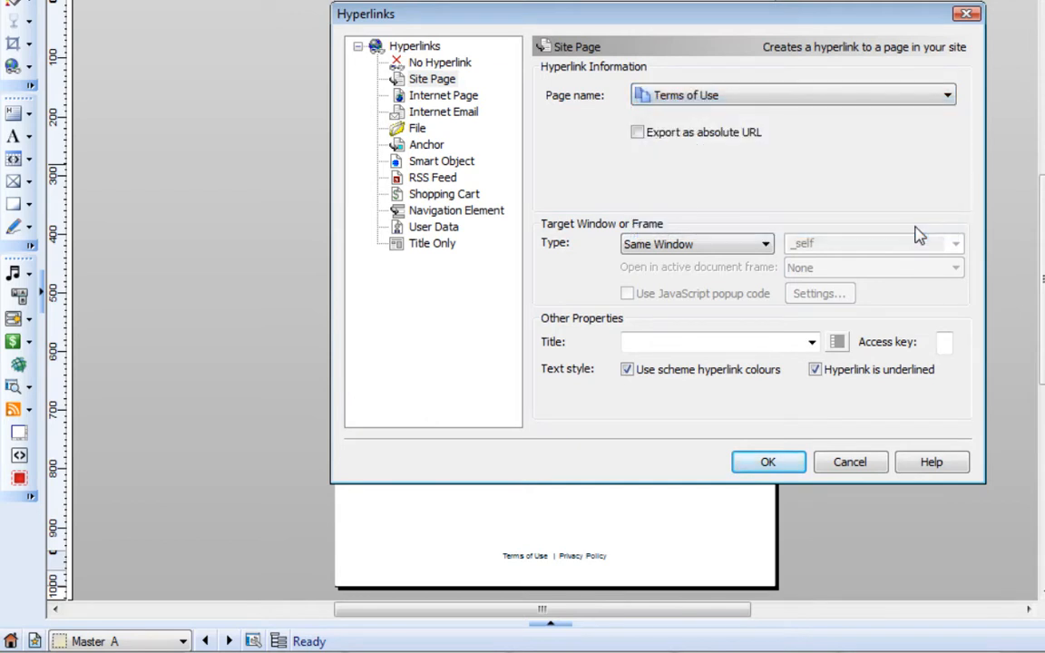
pyautogui.click(767, 243)
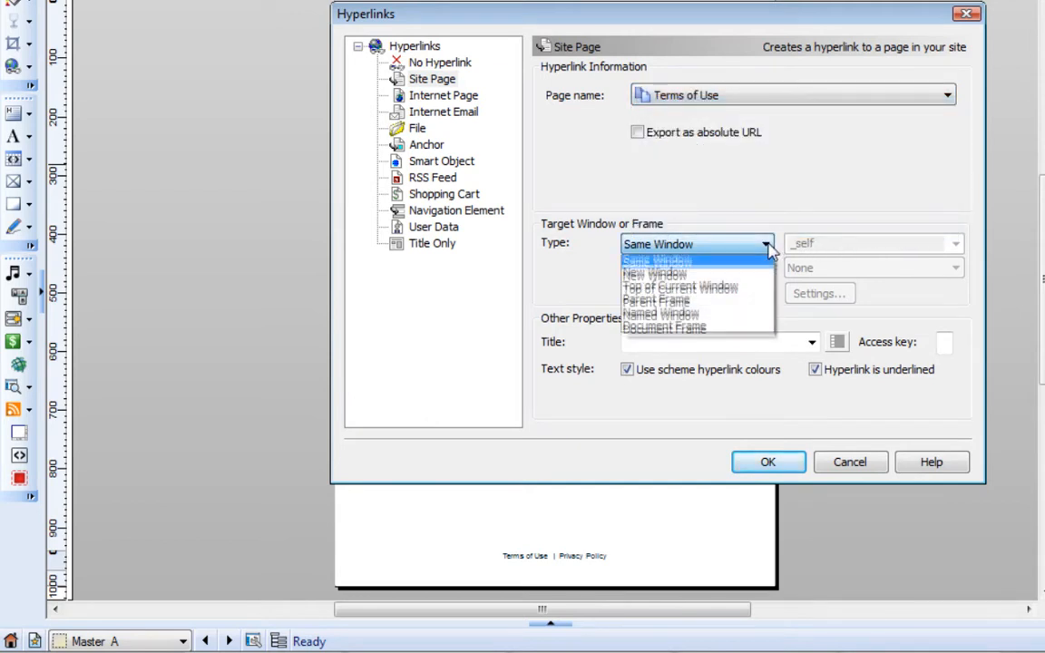
pyautogui.moveTo(754, 280)
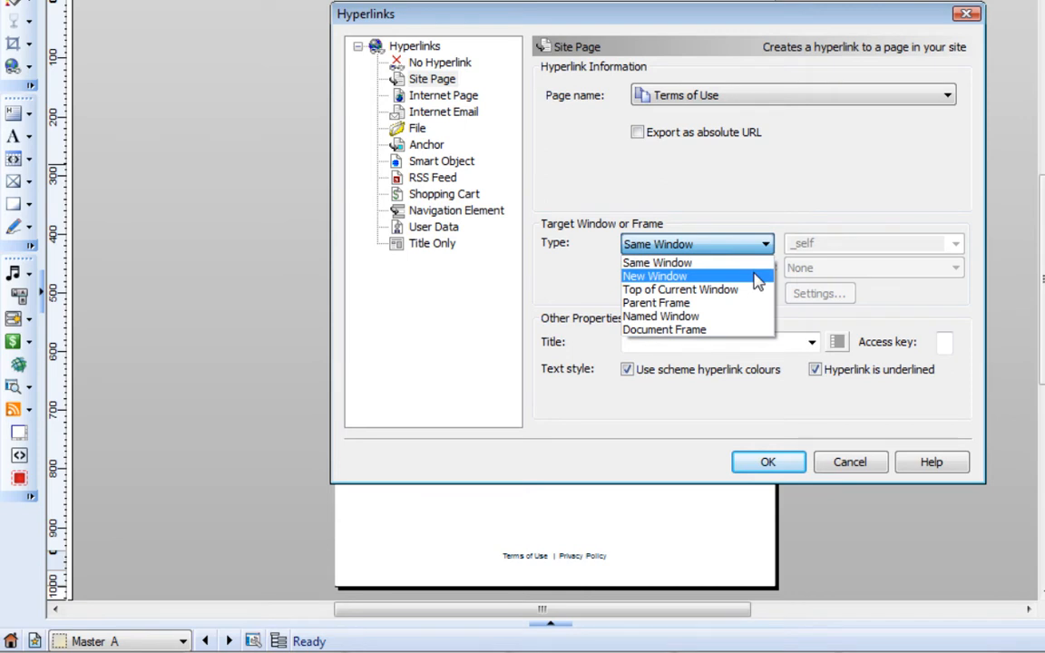
pyautogui.click(653, 276)
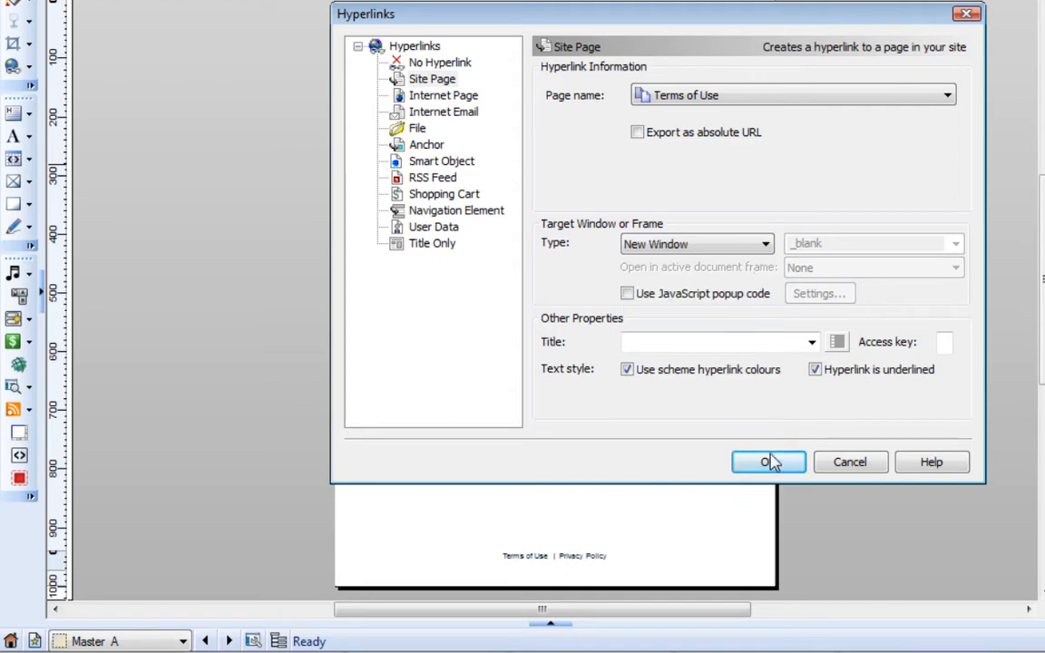
pyautogui.click(767, 463)
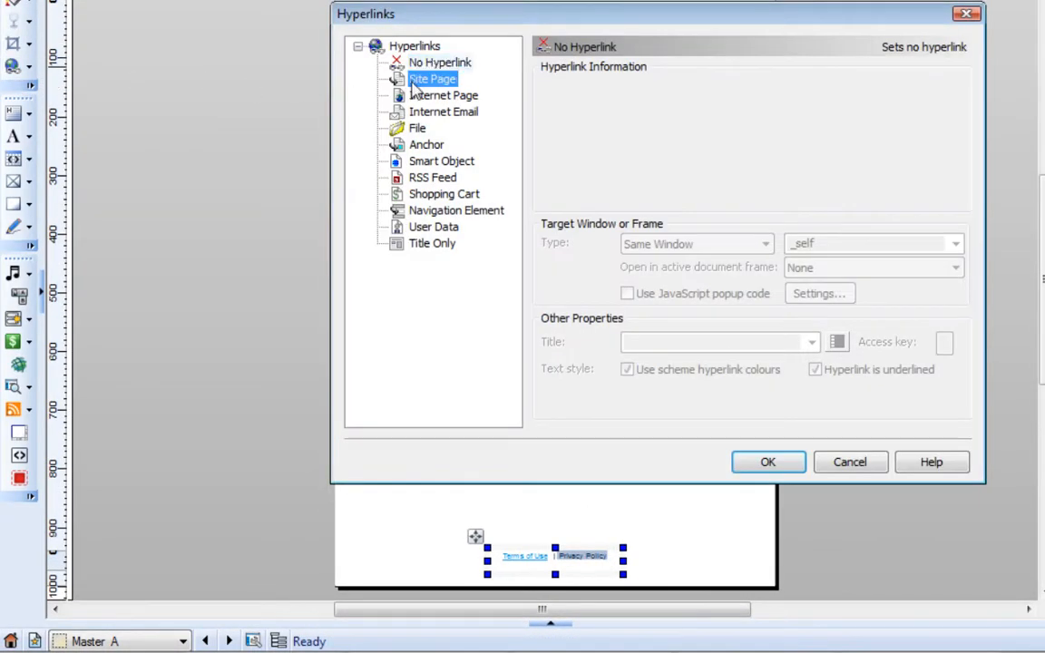
# - Link the Privacy Policy text to the Privacy Policy site page
pyautogui.click(431, 79)
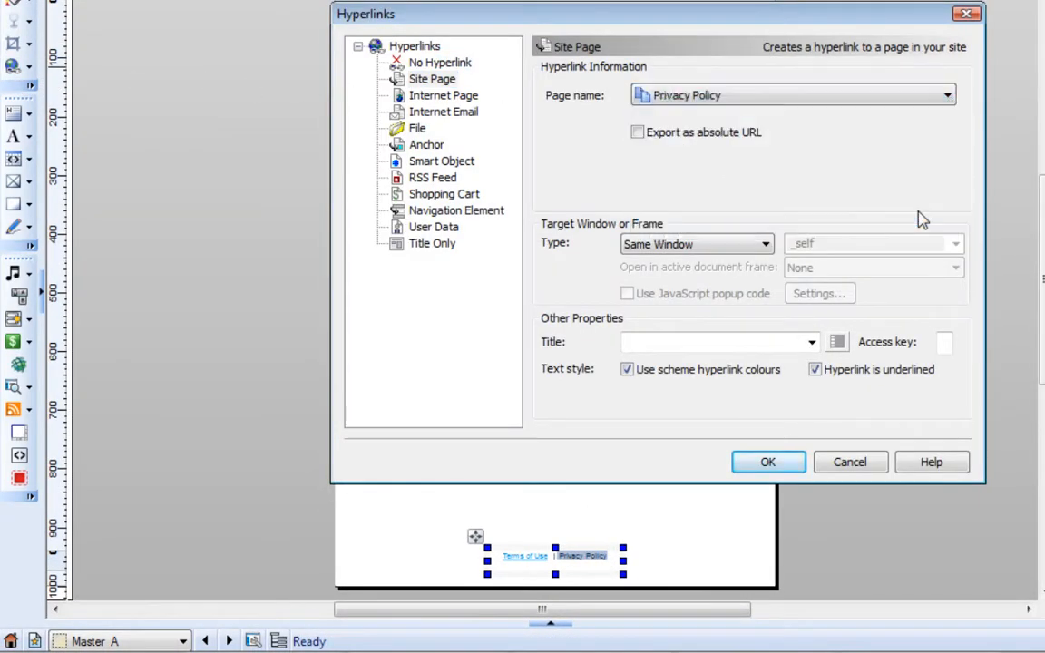
pyautogui.click(768, 462)
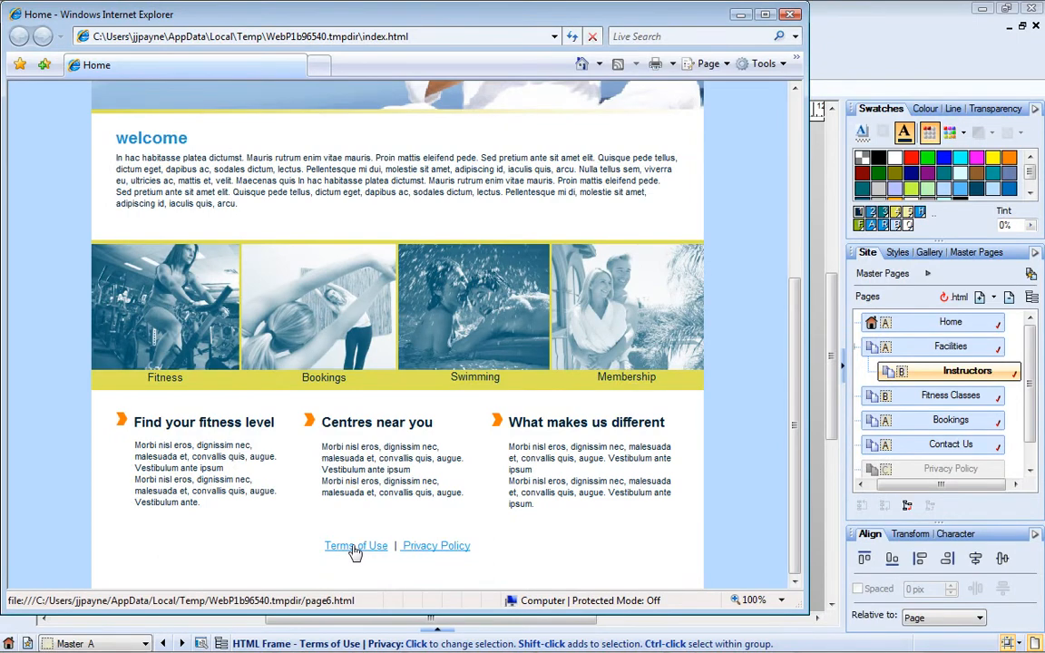
# - Test the Terms of Use footer link in the browser preview
pyautogui.click(355, 544)
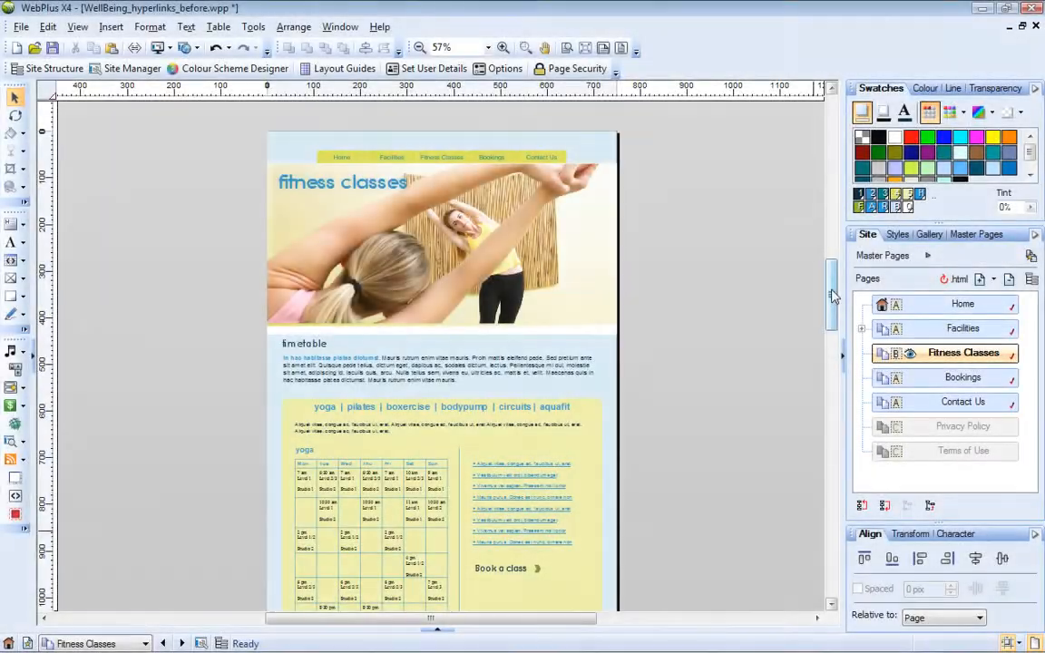
pyautogui.scroll(-3)
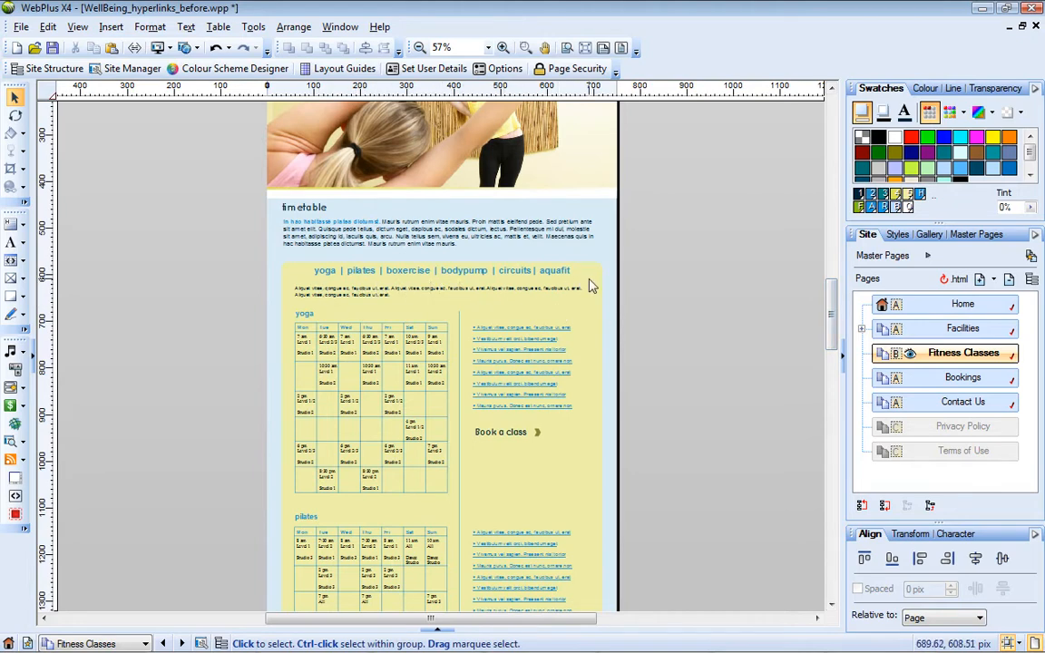
pyautogui.moveTo(802, 303)
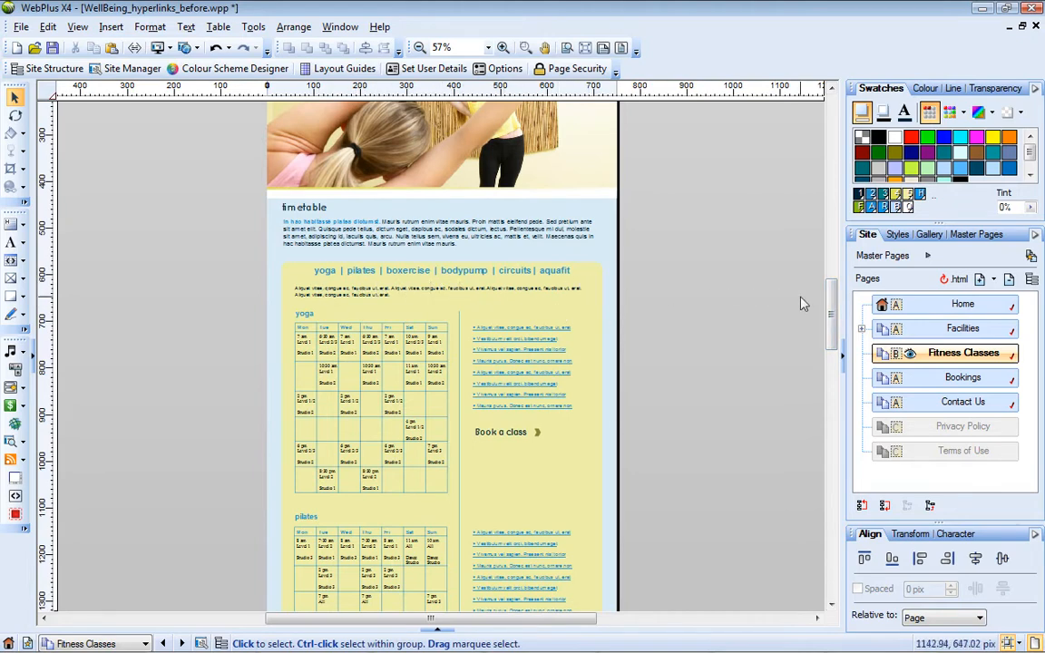
pyautogui.scroll(-3)
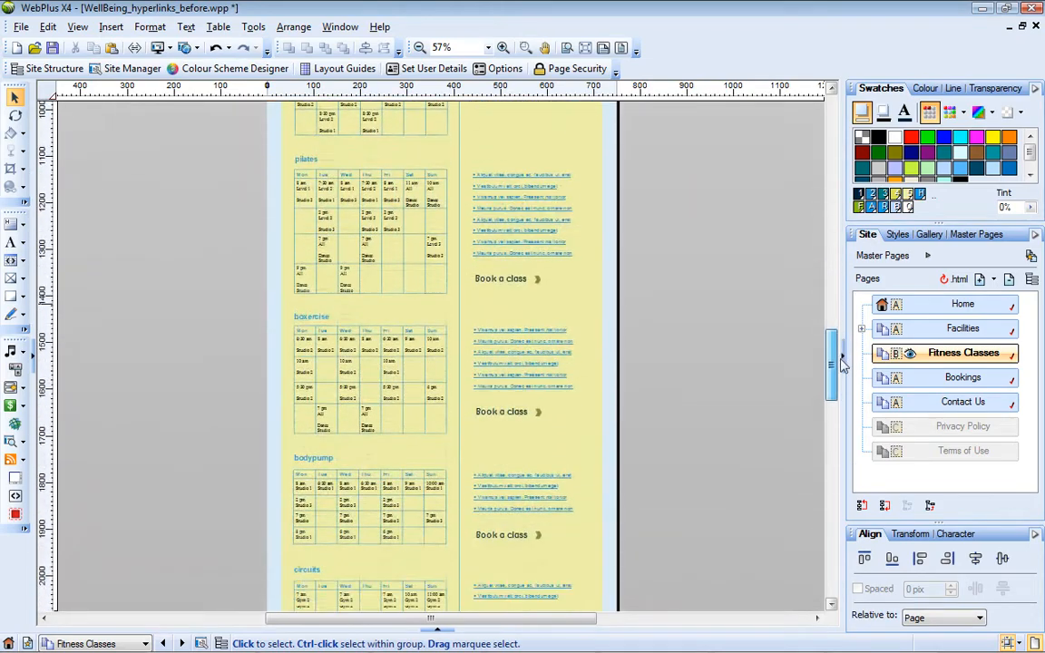
pyautogui.scroll(-3)
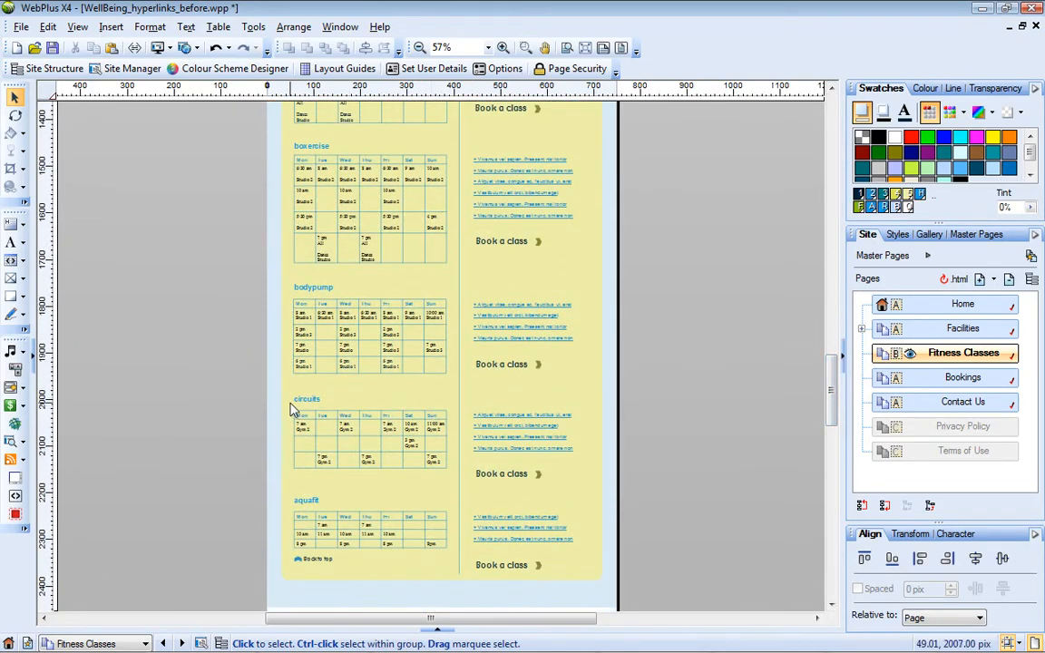
# - Add an anchor named circuits to the circuits class heading on Fitness Classes
pyautogui.click(307, 399)
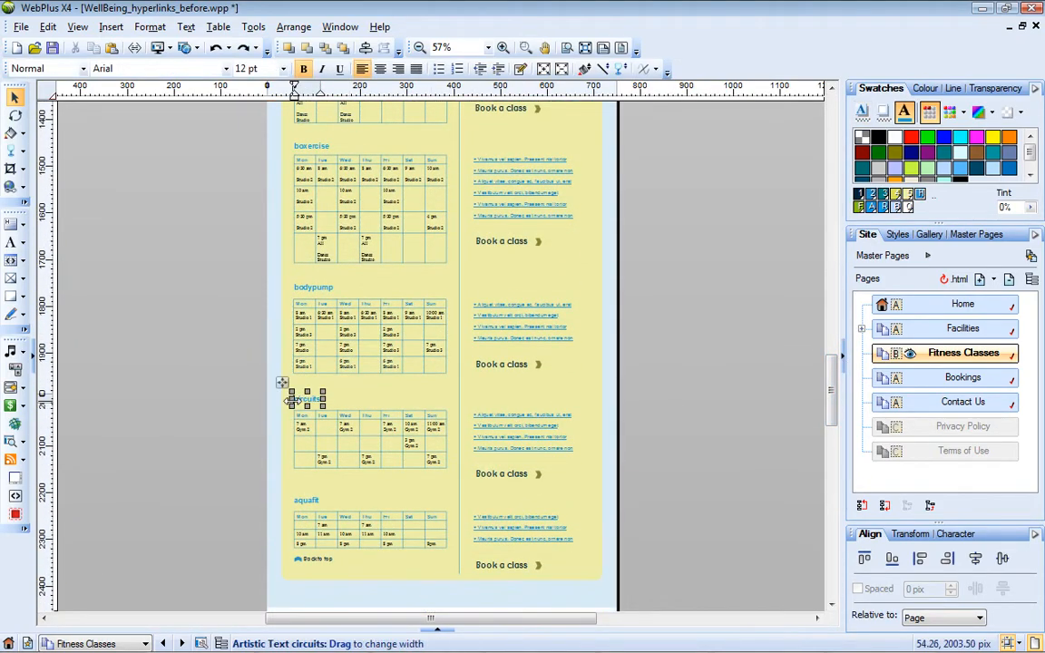
pyautogui.click(12, 188)
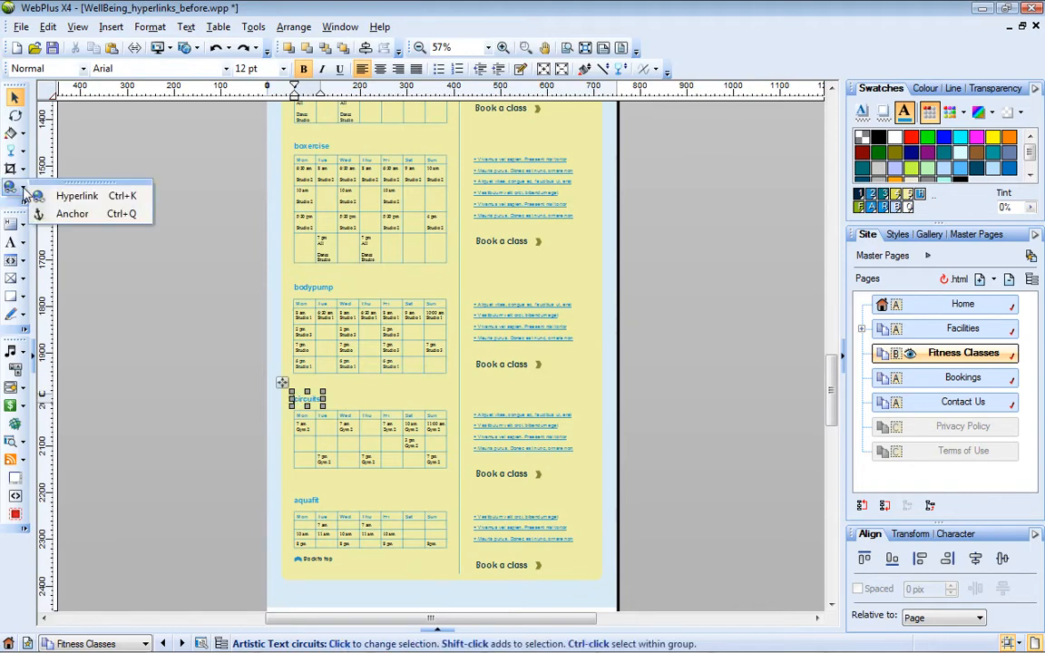
pyautogui.click(72, 214)
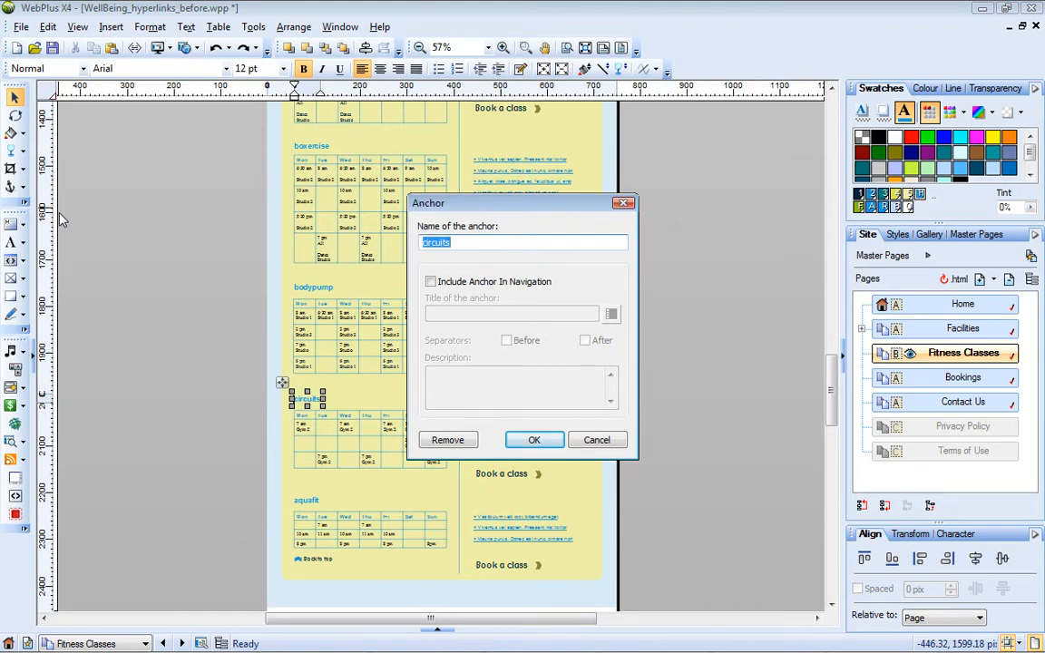
pyautogui.click(533, 440)
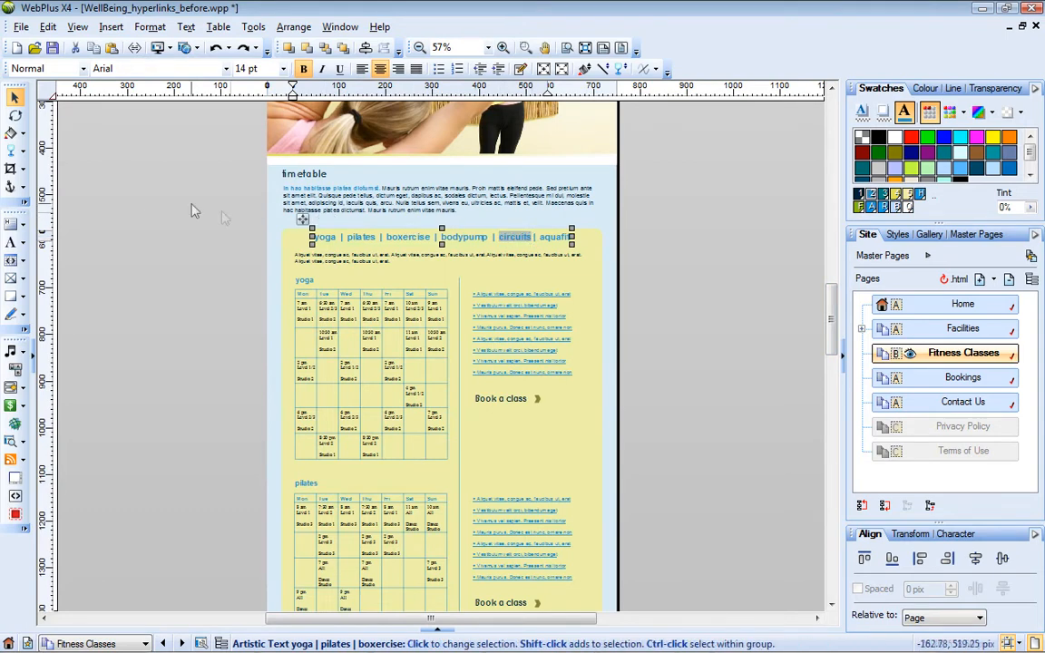
# - Link the word circuits in the class list to the circuits anchor
pyautogui.click(12, 185)
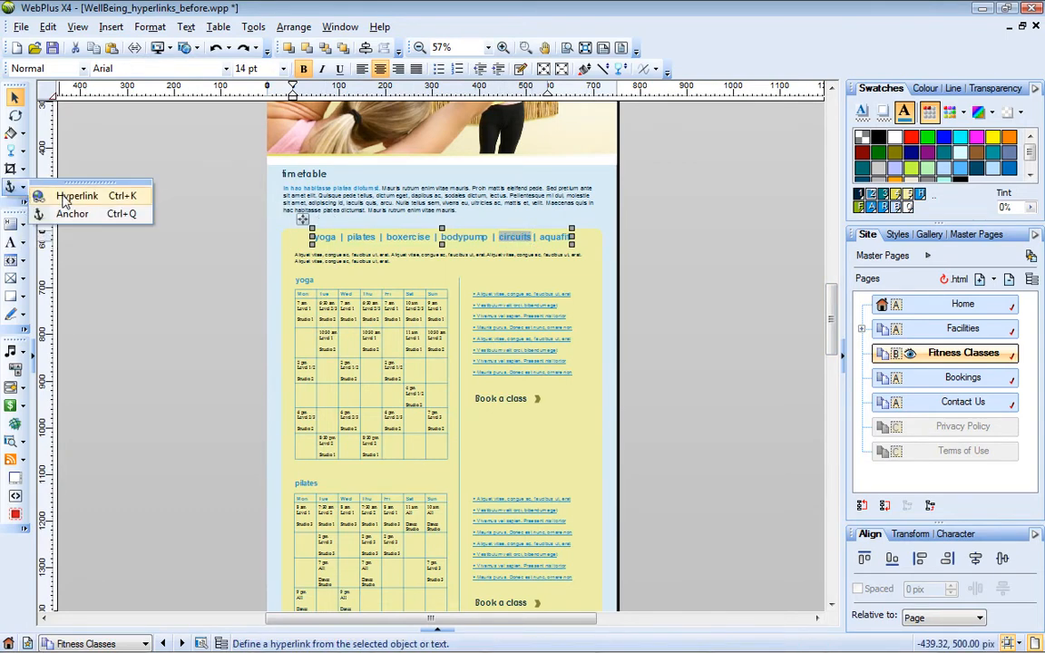
pyautogui.click(77, 196)
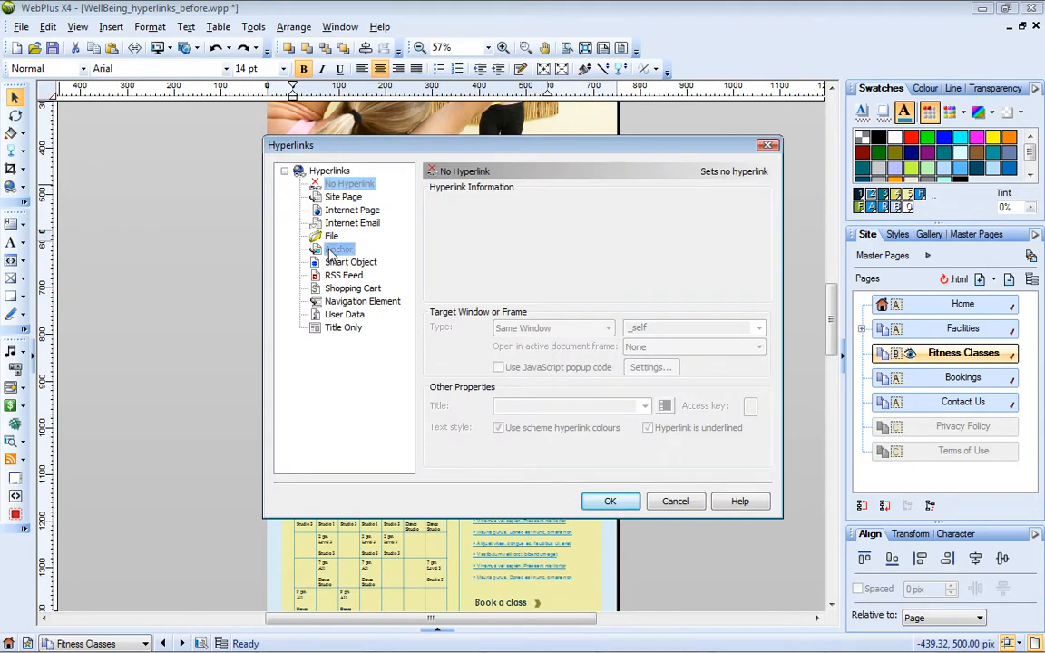
pyautogui.click(337, 249)
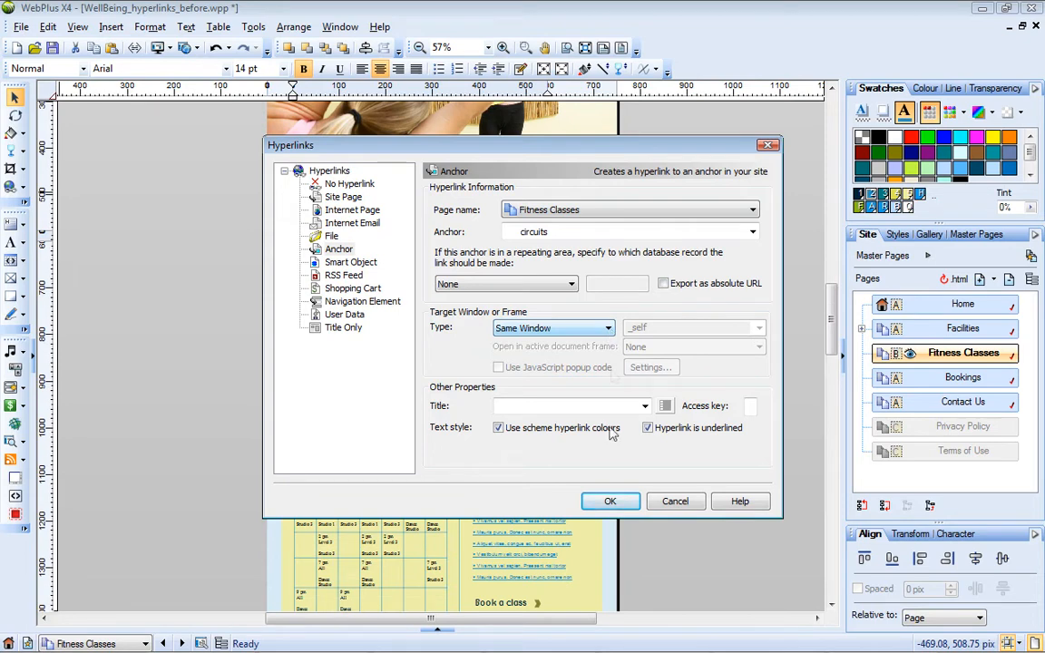
pyautogui.click(609, 501)
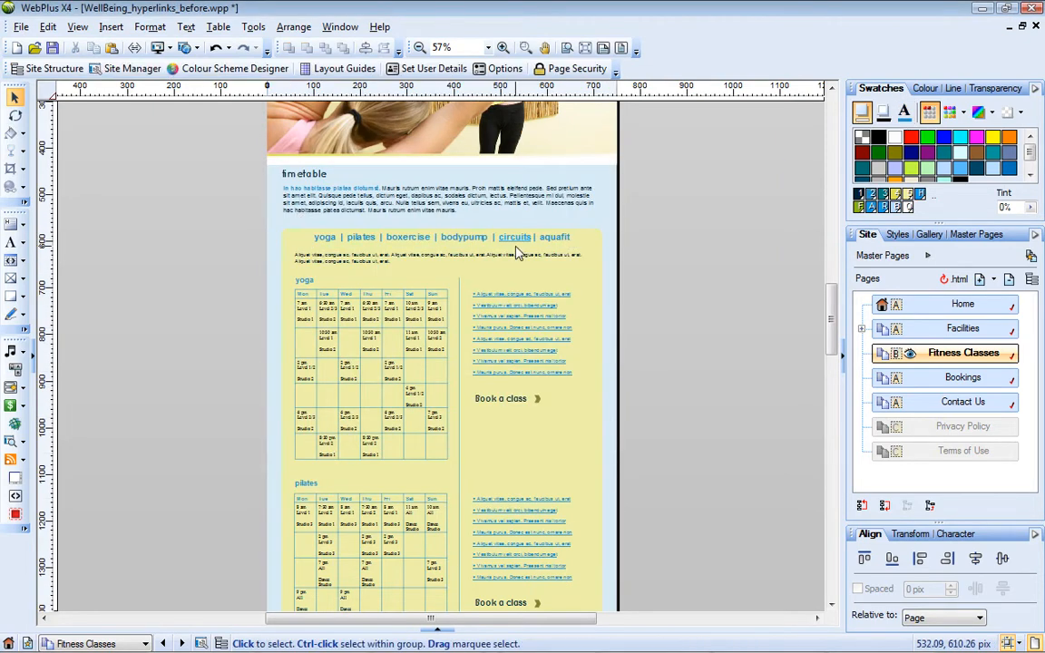
# - Preview the whole site in Internet Explorer and test the circuits link
pyautogui.click(160, 49)
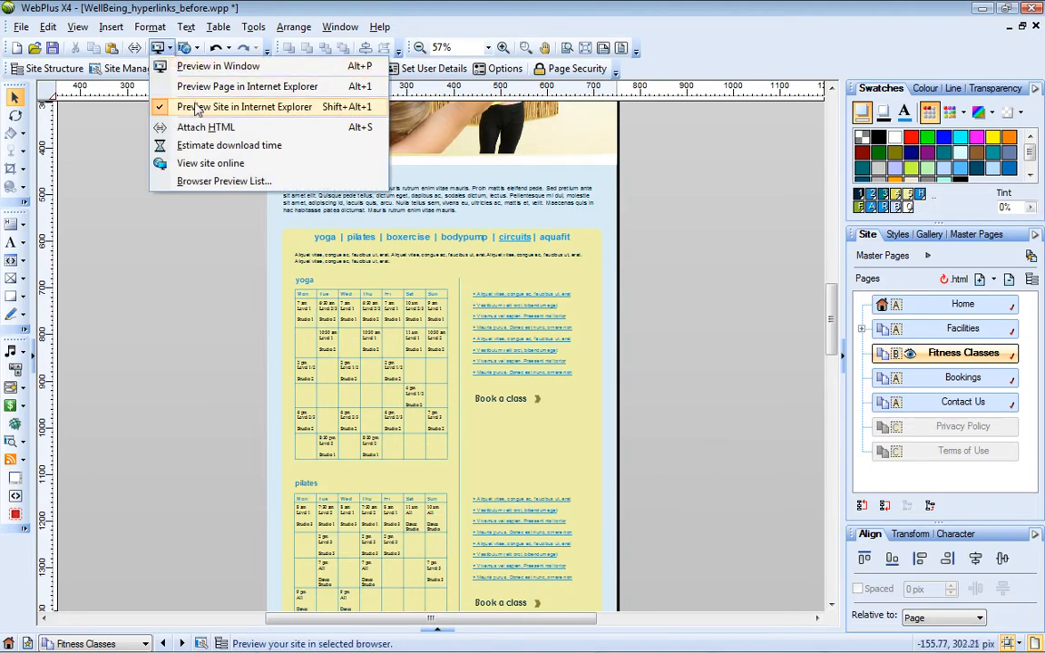
pyautogui.click(245, 106)
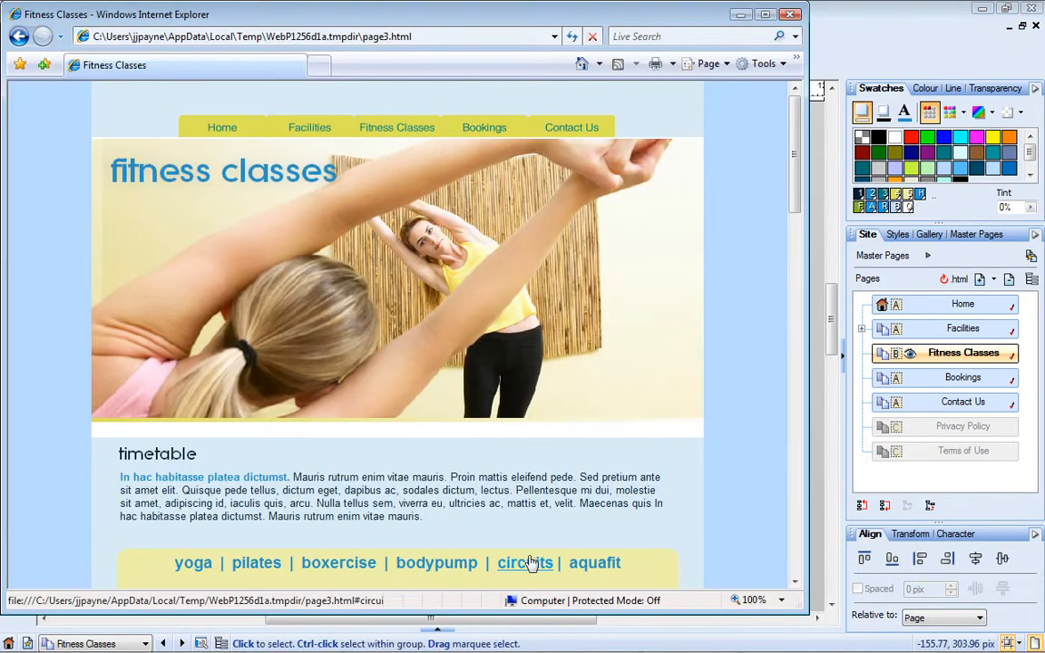
pyautogui.click(524, 562)
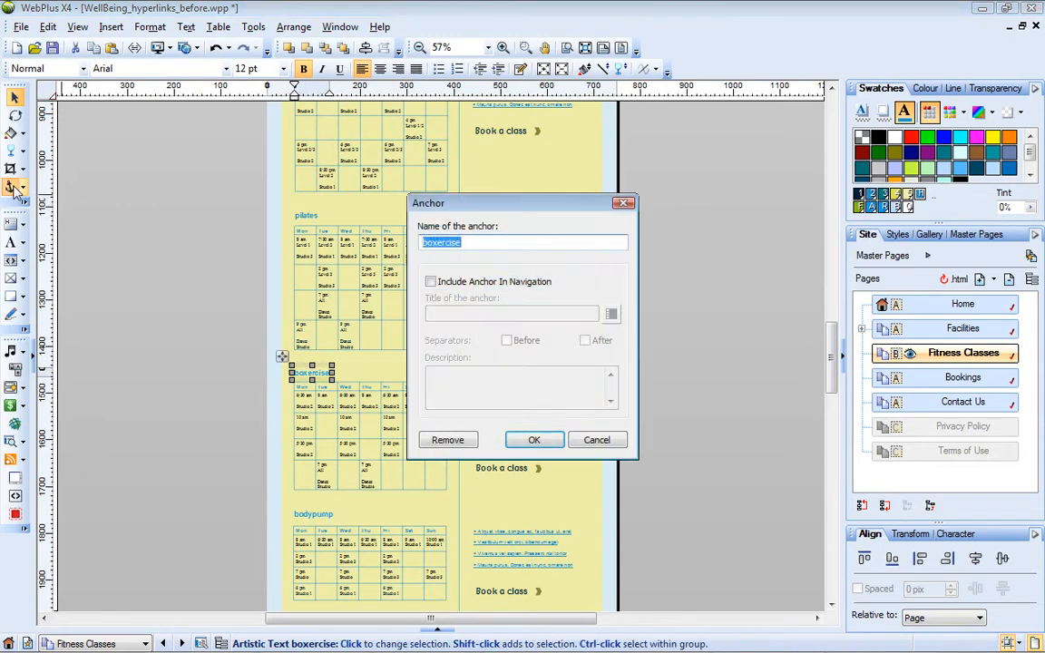
# - Include the boxercise anchor in navigation with the title Boxercise
pyautogui.click(431, 281)
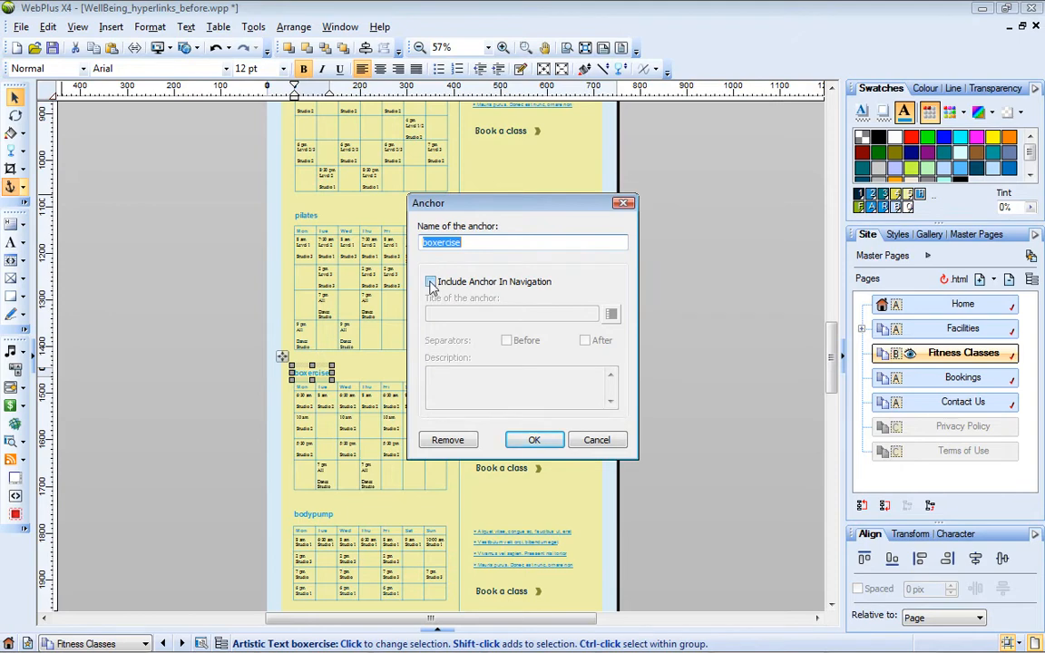
pyautogui.click(430, 281)
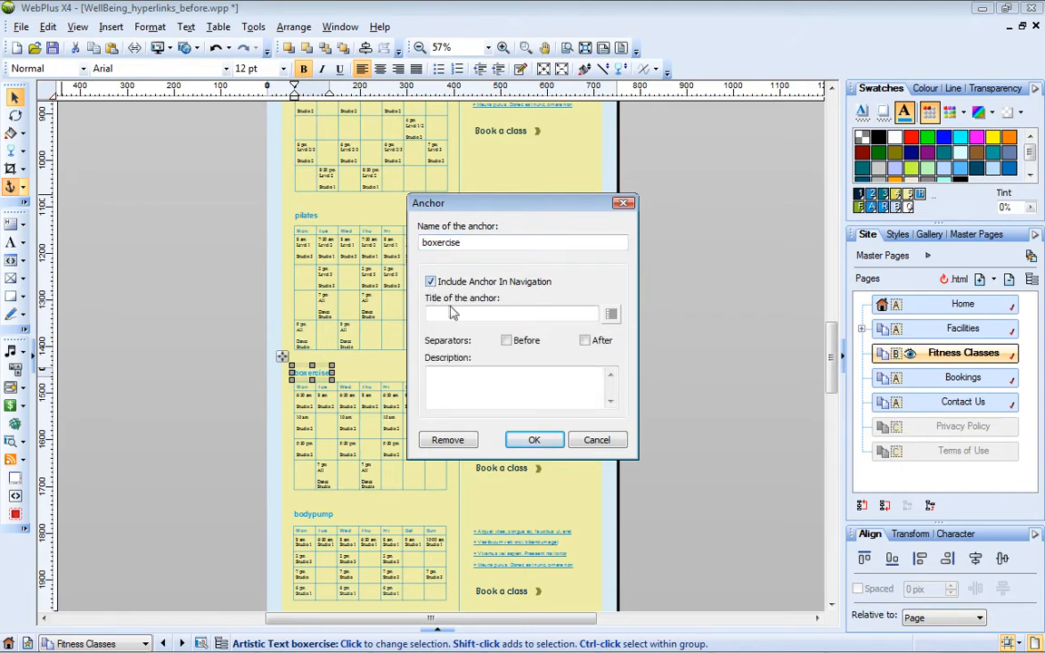
pyautogui.write('Boxercise')
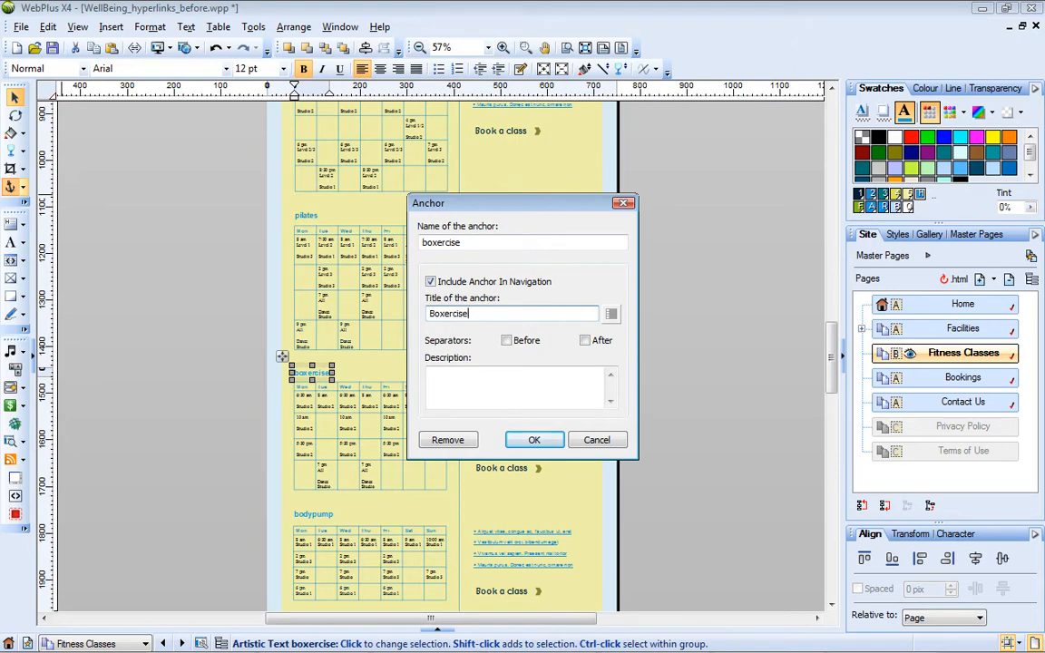
pyautogui.click(533, 439)
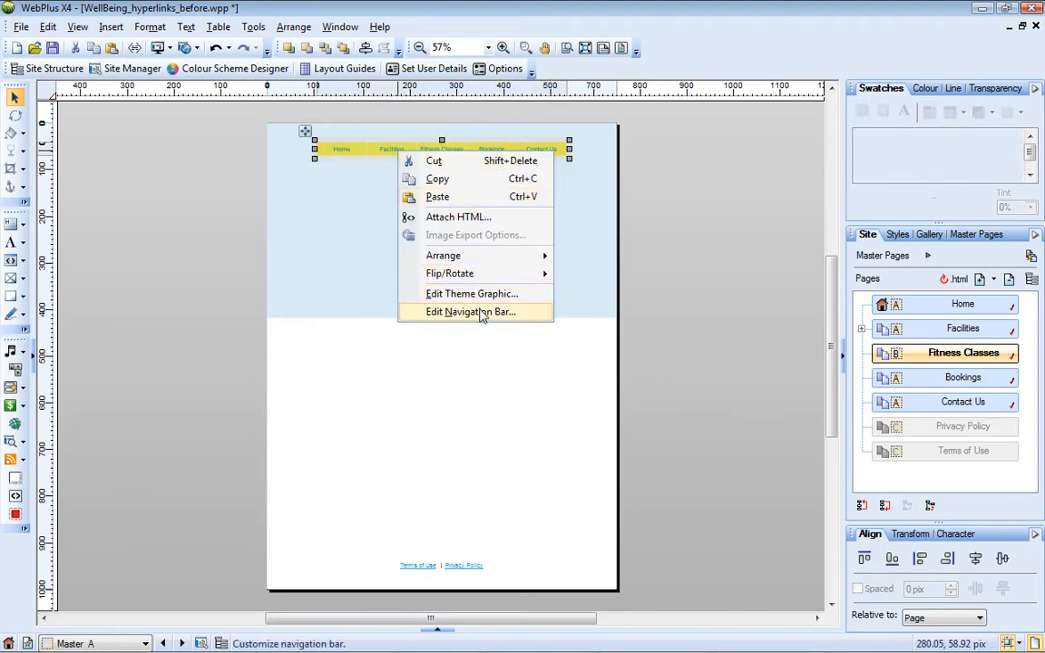
# - Set Master A's navigation bar to include anchors via Edit Navigation Bar
pyautogui.click(472, 312)
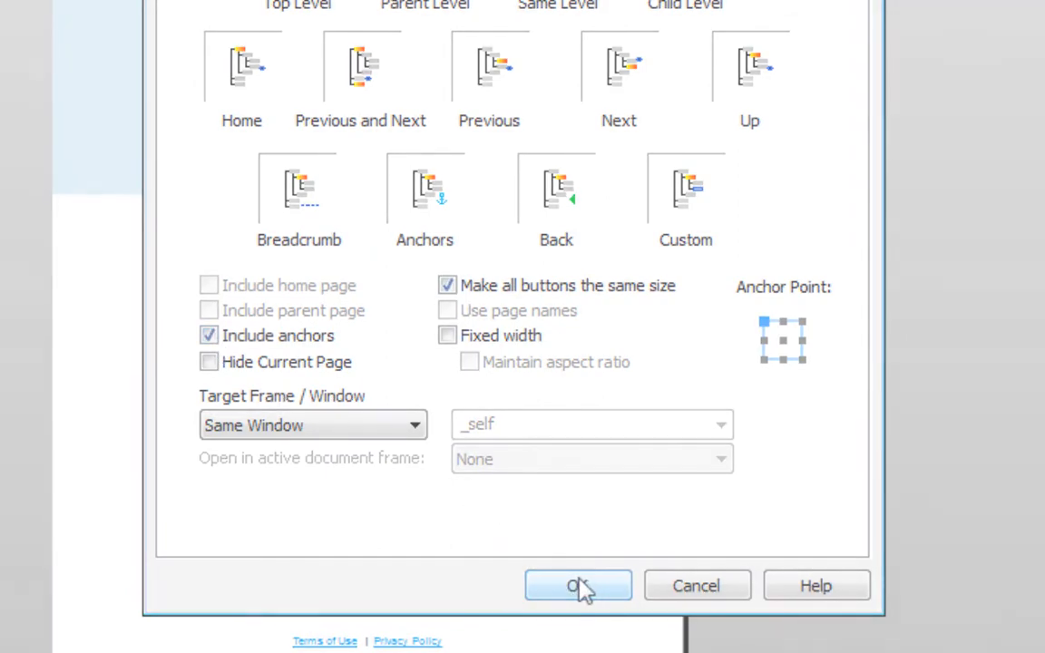
pyautogui.click(577, 584)
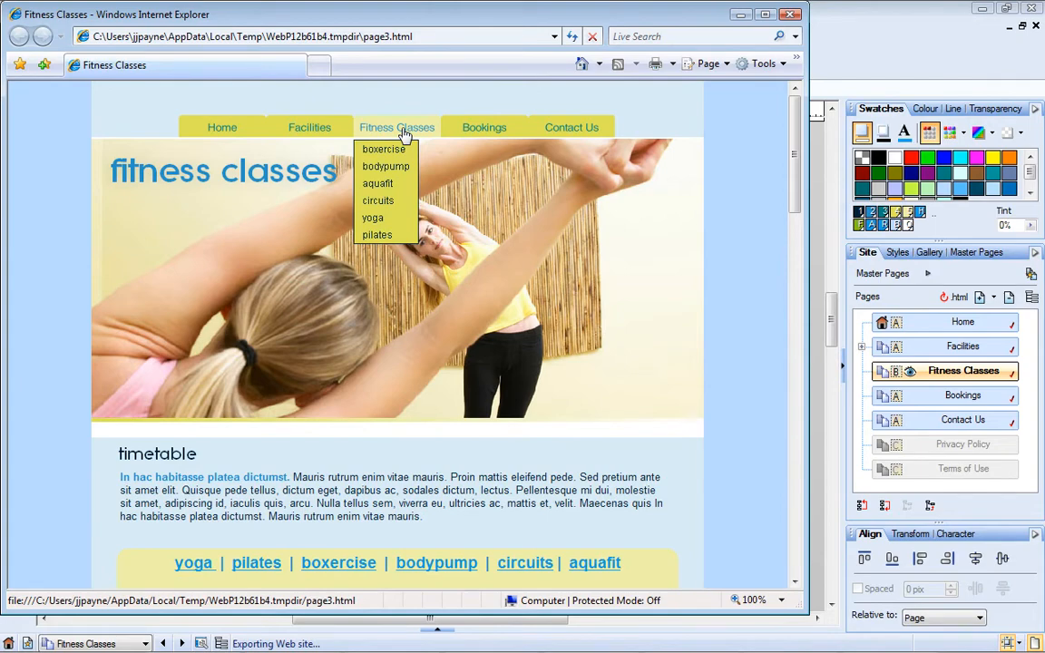
# - Jump to the boxercise timetable from the Fitness Classes menu and close the preview
pyautogui.click(383, 149)
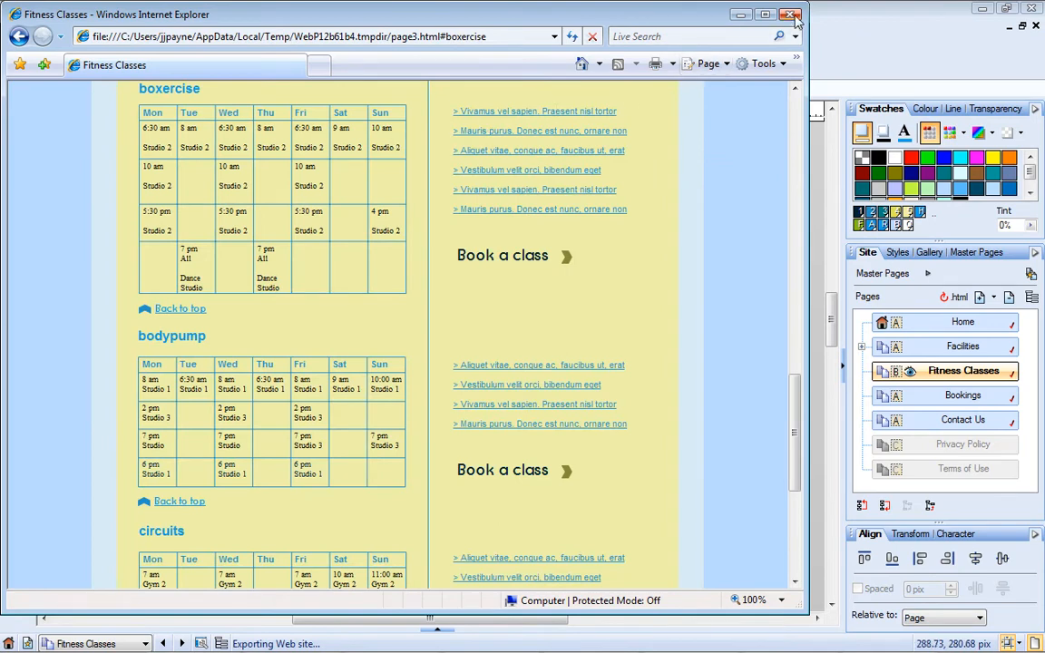
pyautogui.click(791, 11)
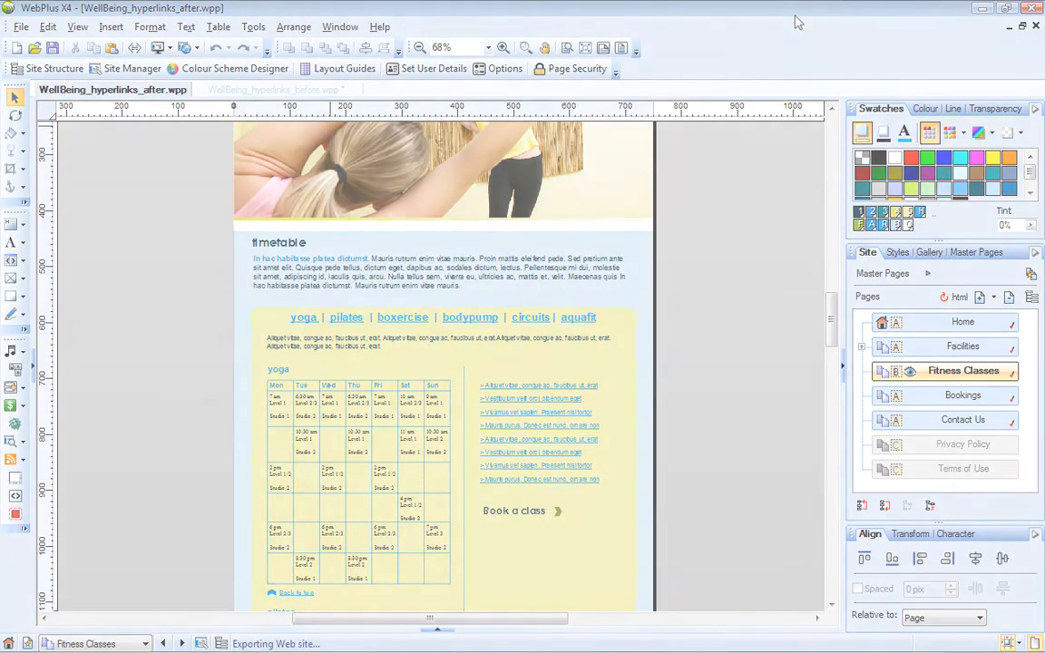
# - Select the Back to top link beneath the aquafit timetable on the Fitness Classes page
pyautogui.scroll(-3)
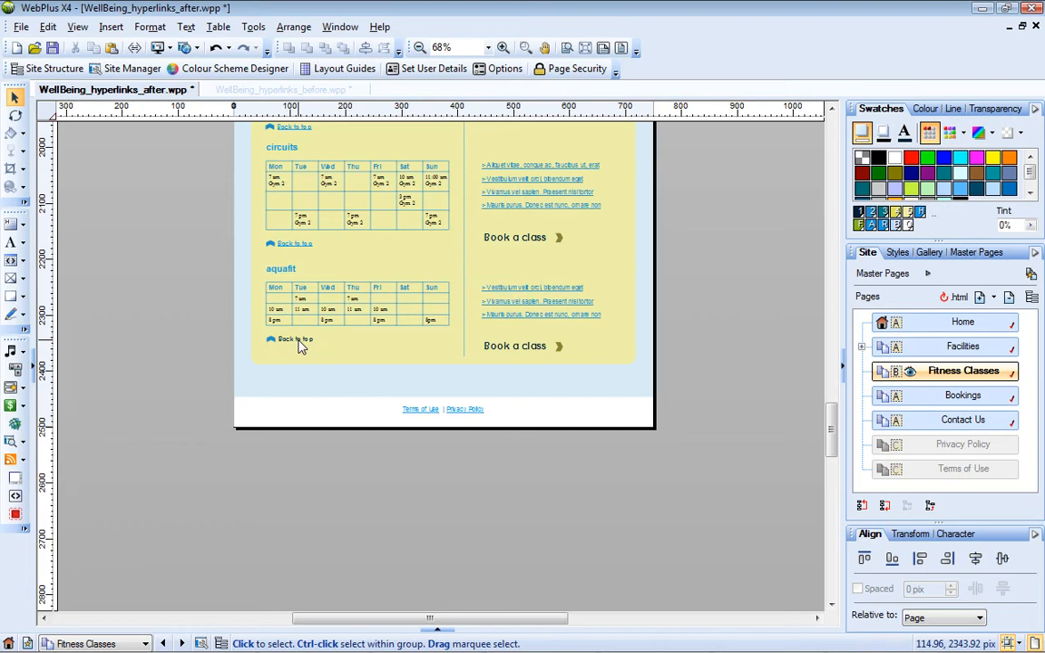
pyautogui.click(294, 339)
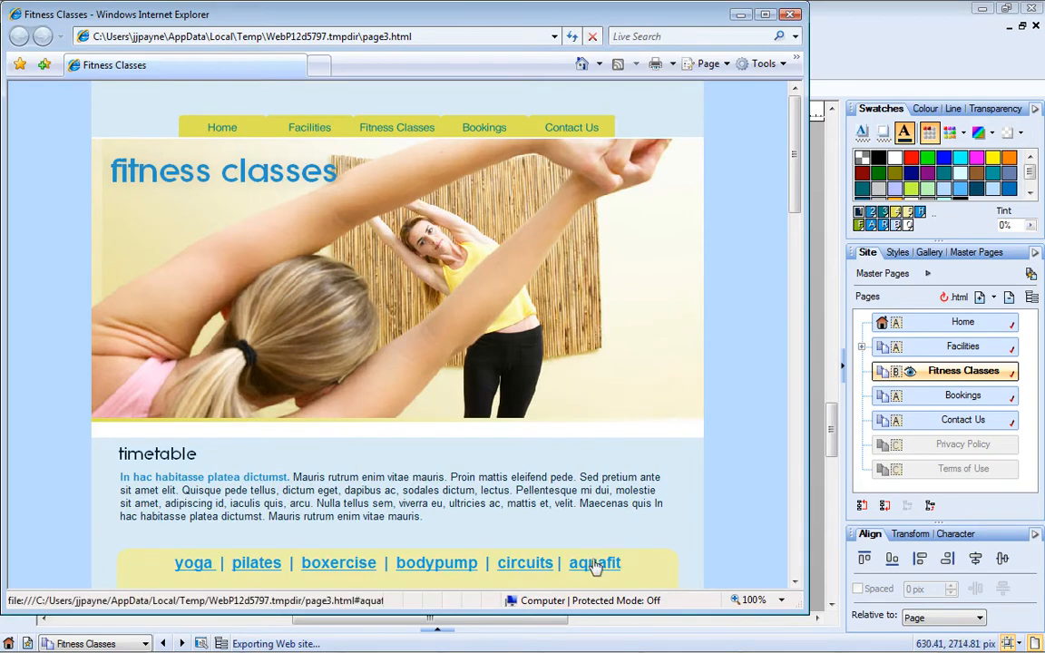
# - Try the aquafit link, then its Back to top link, in the browser preview
pyautogui.click(595, 562)
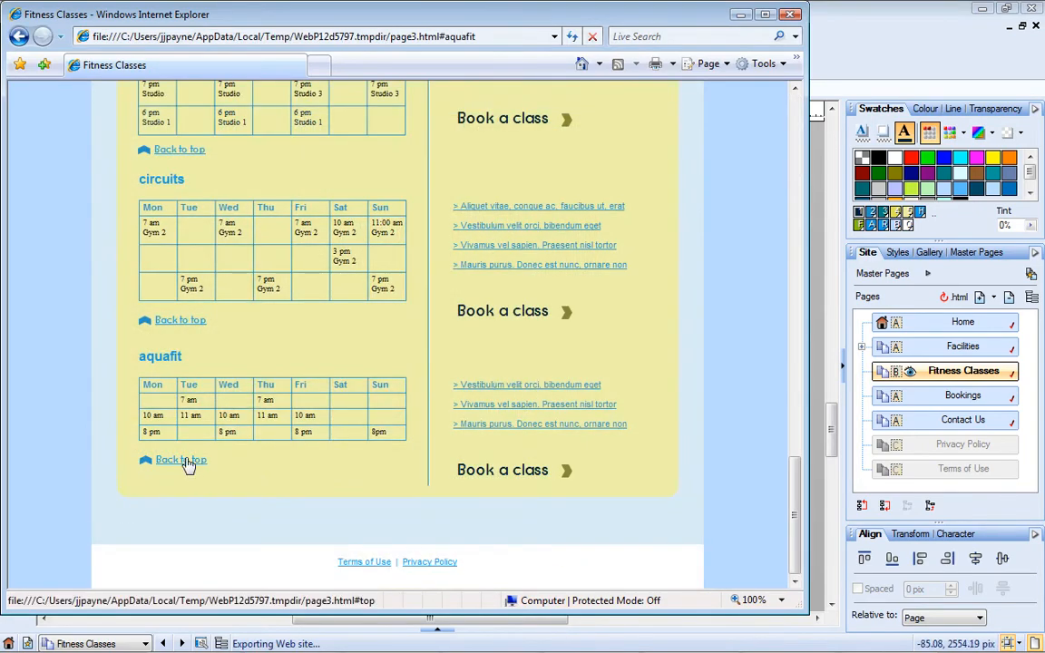
pyautogui.click(179, 460)
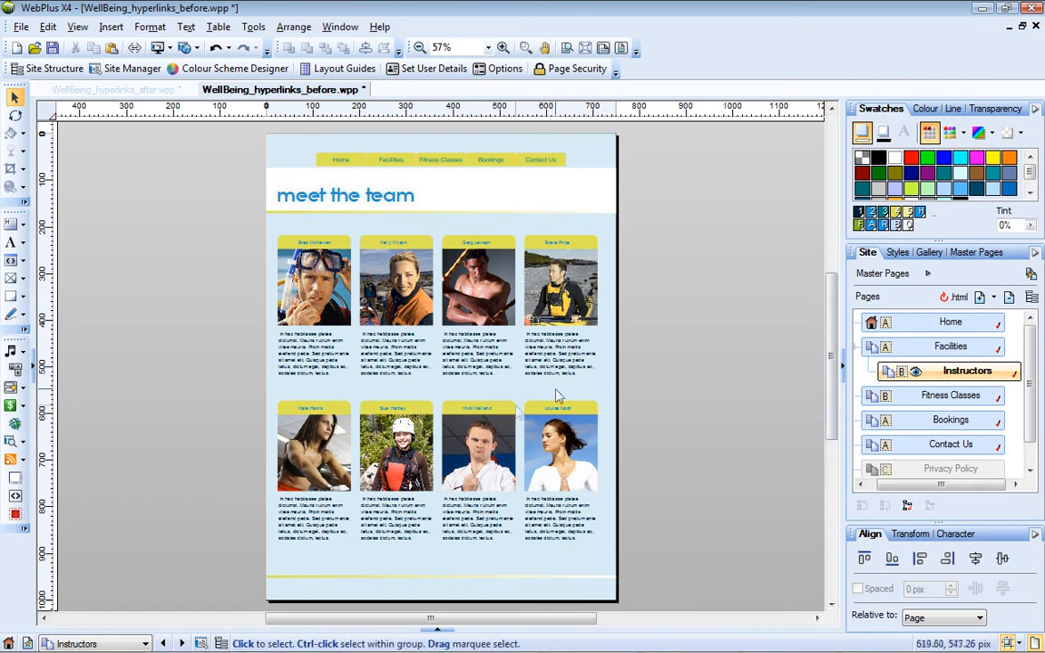
# - Link an instructor photo to its full-size picture via a Picture hyperlink
pyautogui.click(397, 464)
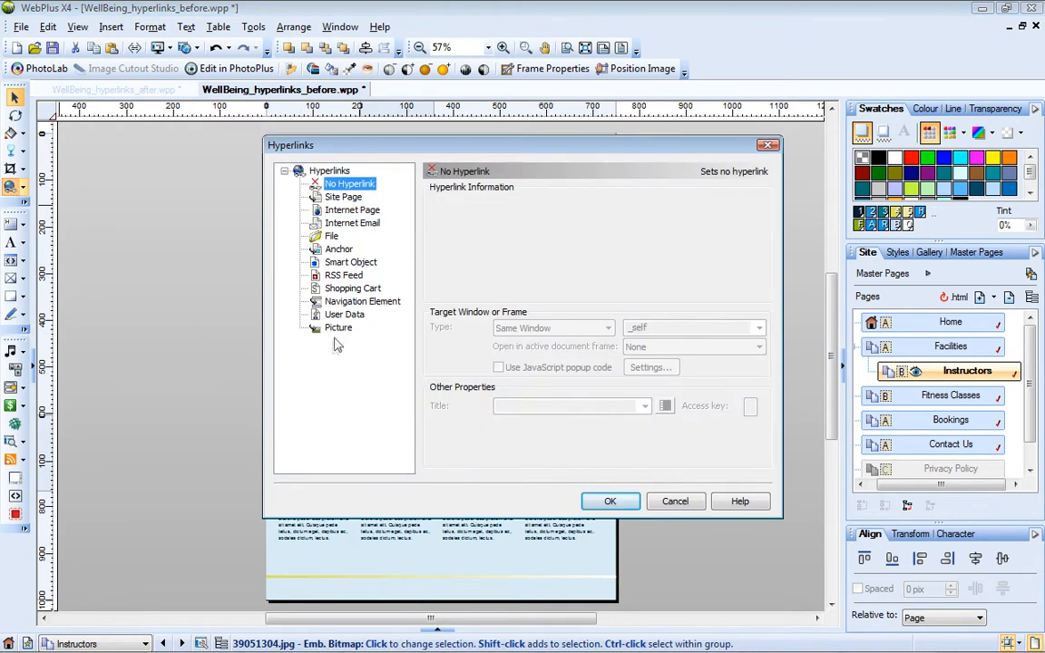
pyautogui.click(338, 326)
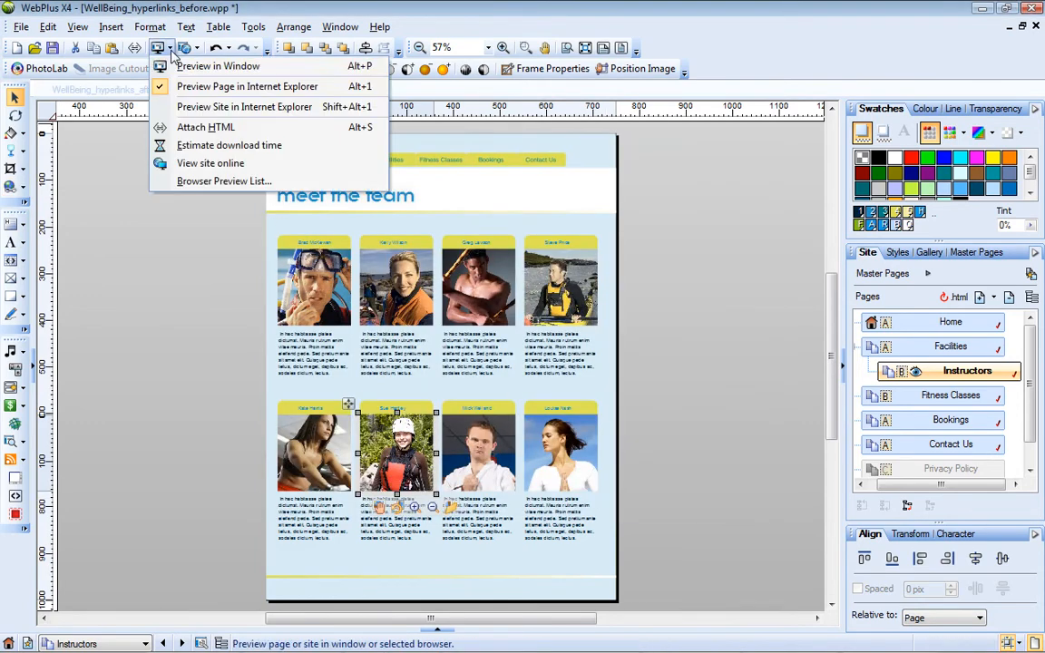
# - Preview the meet the team page in Internet Explorer
pyautogui.click(250, 87)
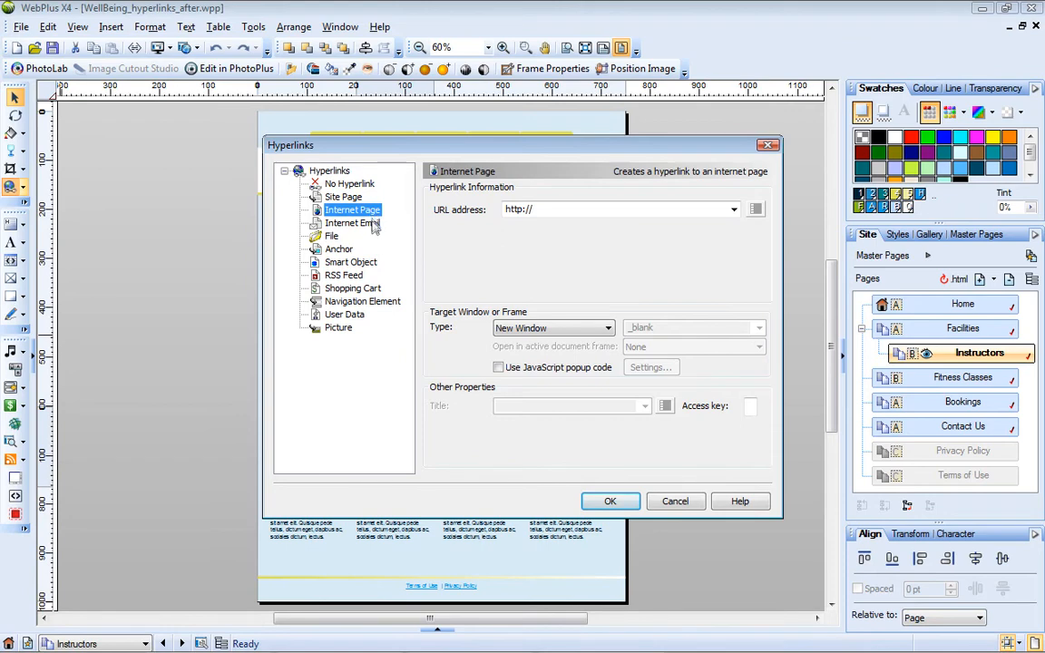
# - Review the Internet Email, RSS Feed and Smart Object hyperlink types for the photo
pyautogui.click(352, 223)
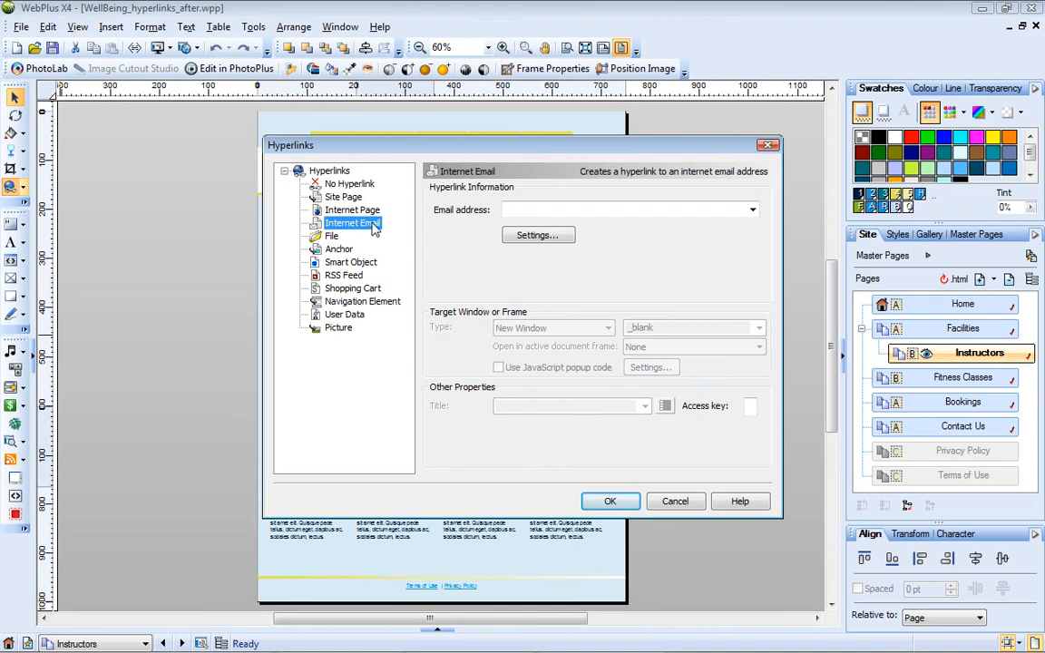
pyautogui.click(343, 276)
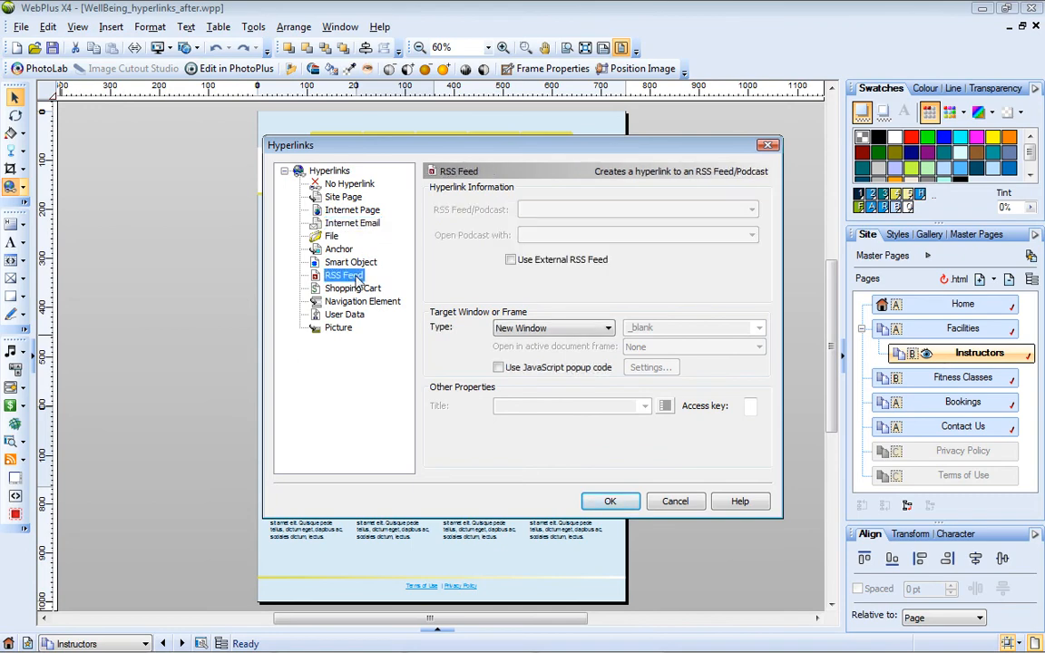
pyautogui.click(352, 261)
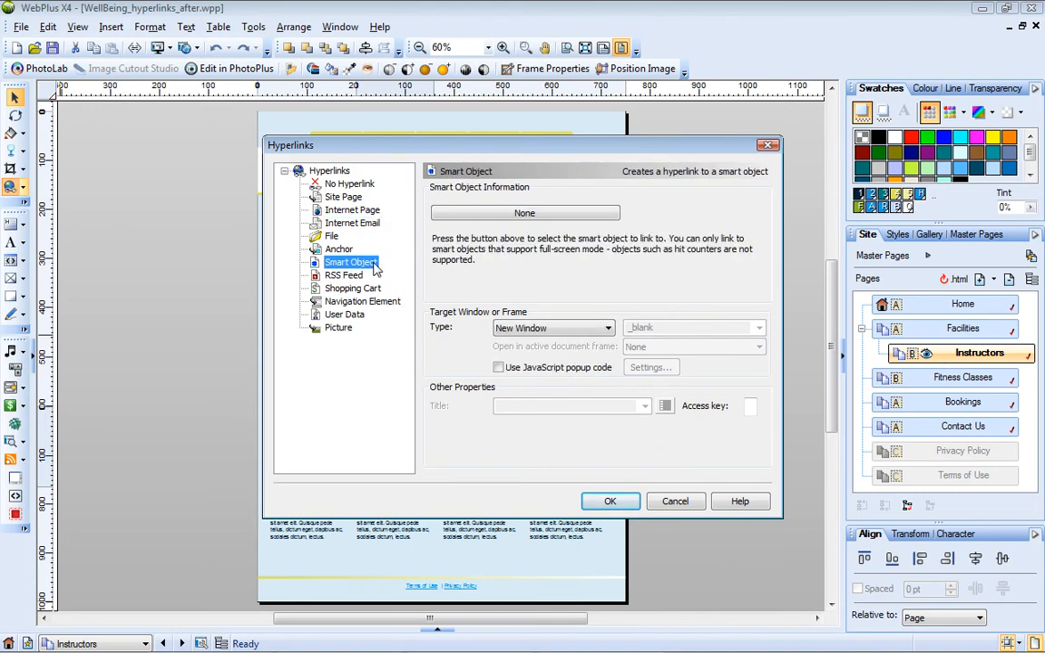